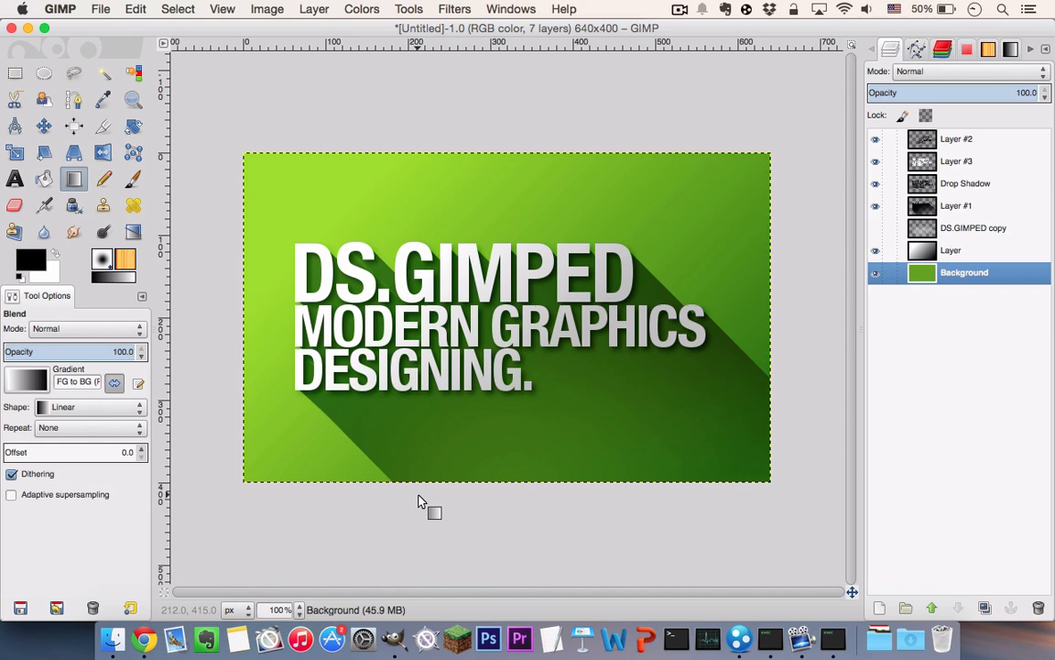
mouse_move(404, 476)
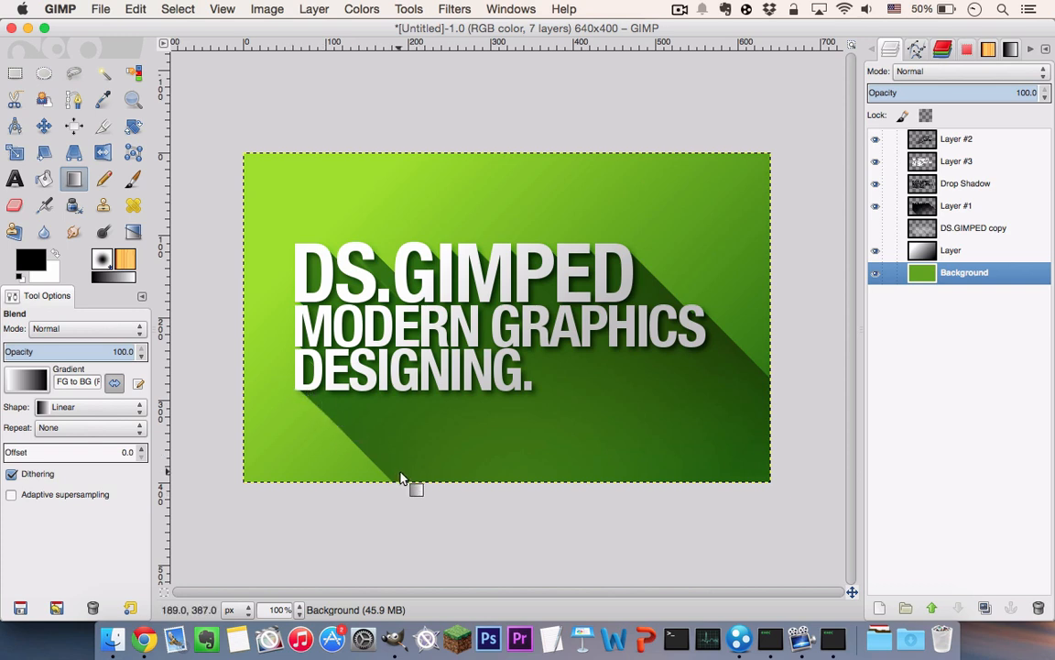
mouse_move(705, 330)
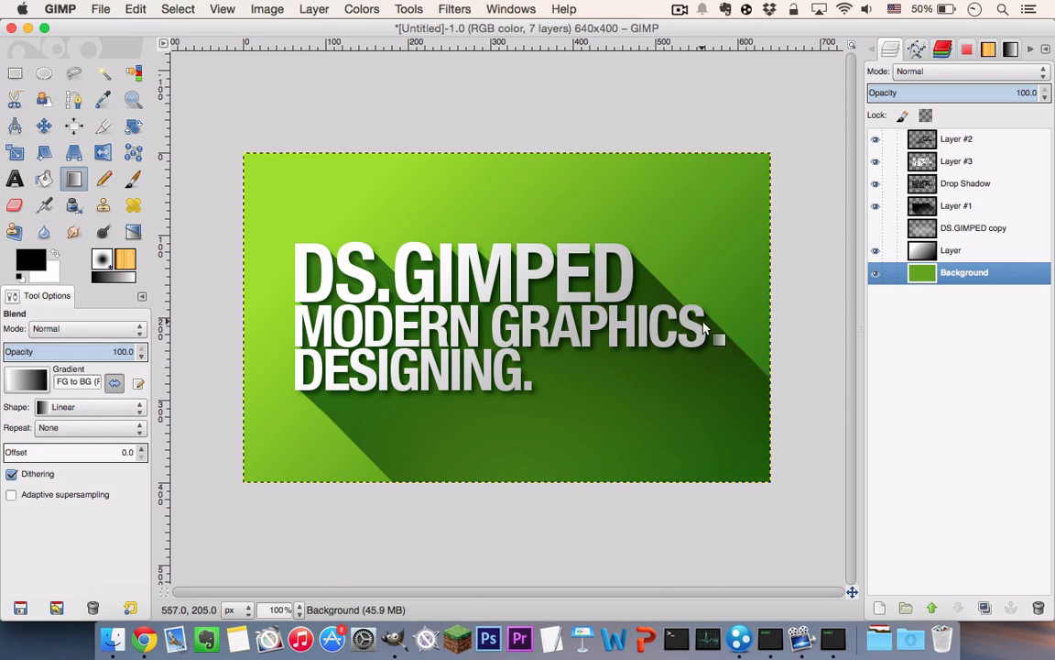
mouse_move(601, 319)
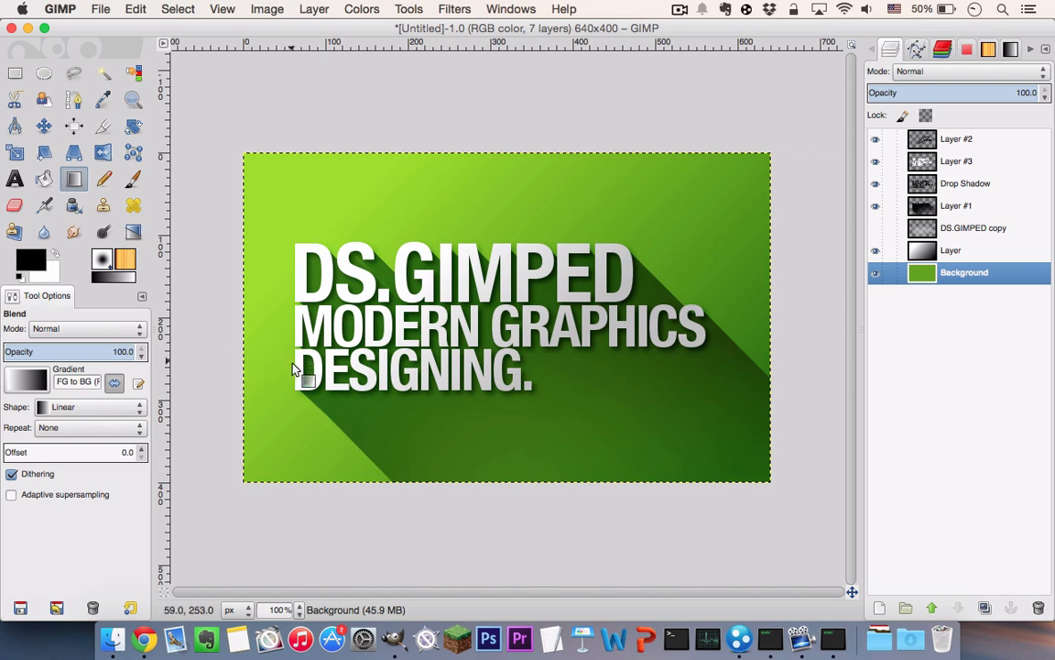
mouse_move(350, 407)
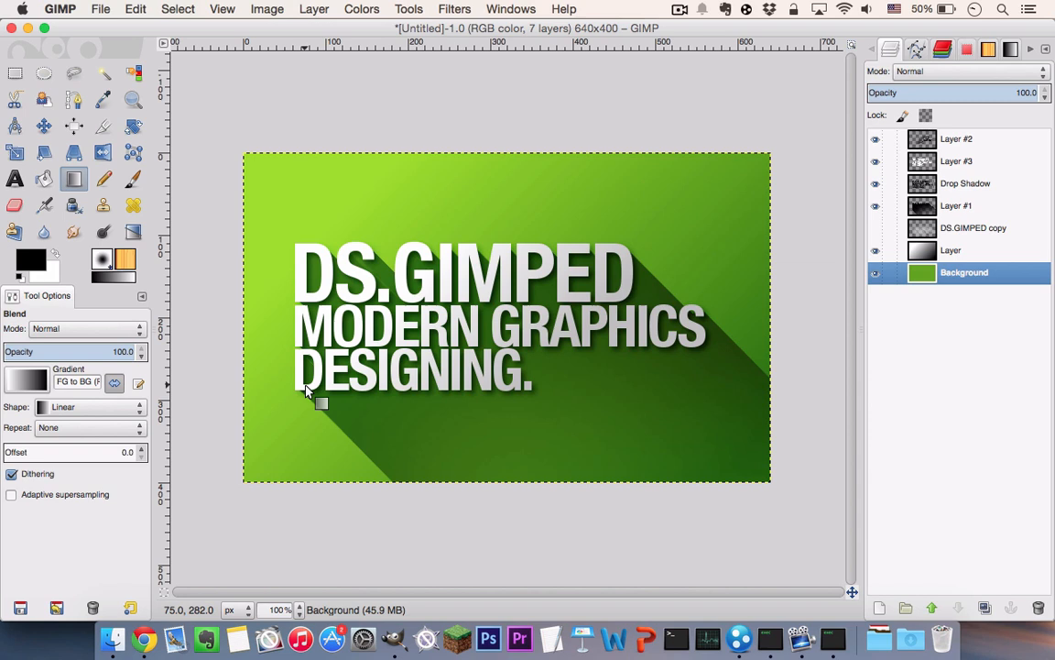
mouse_move(344, 419)
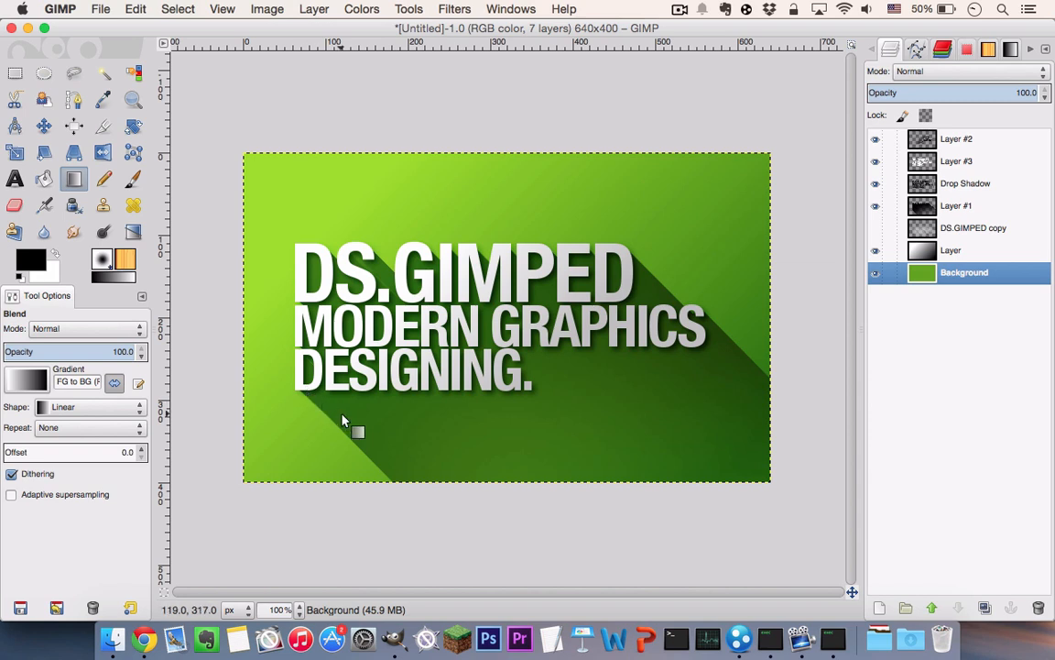
mouse_move(285, 373)
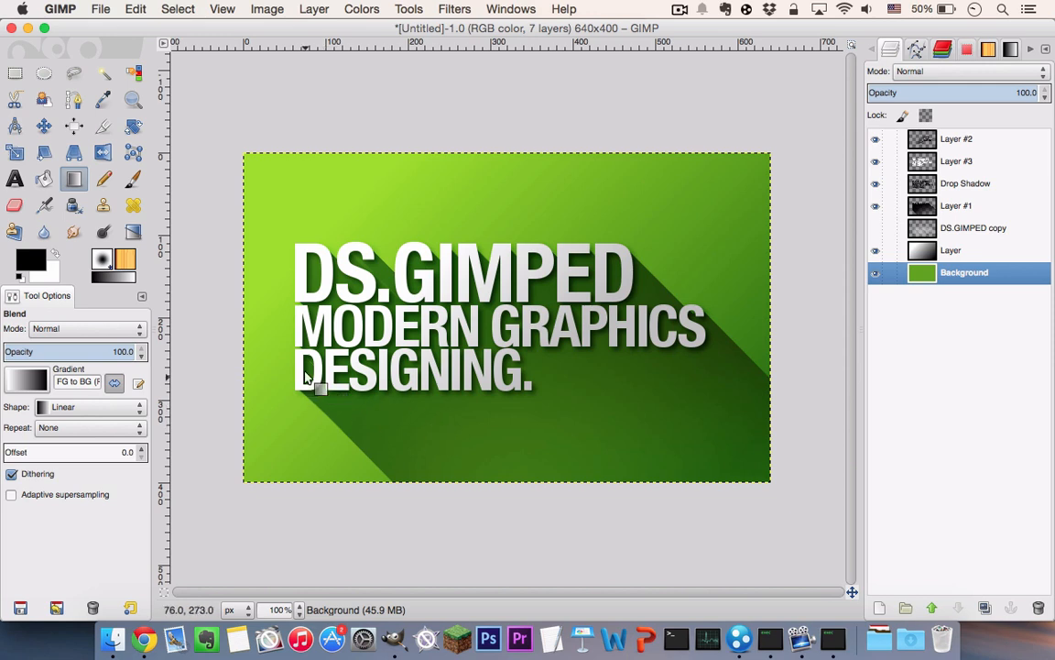
mouse_move(605, 511)
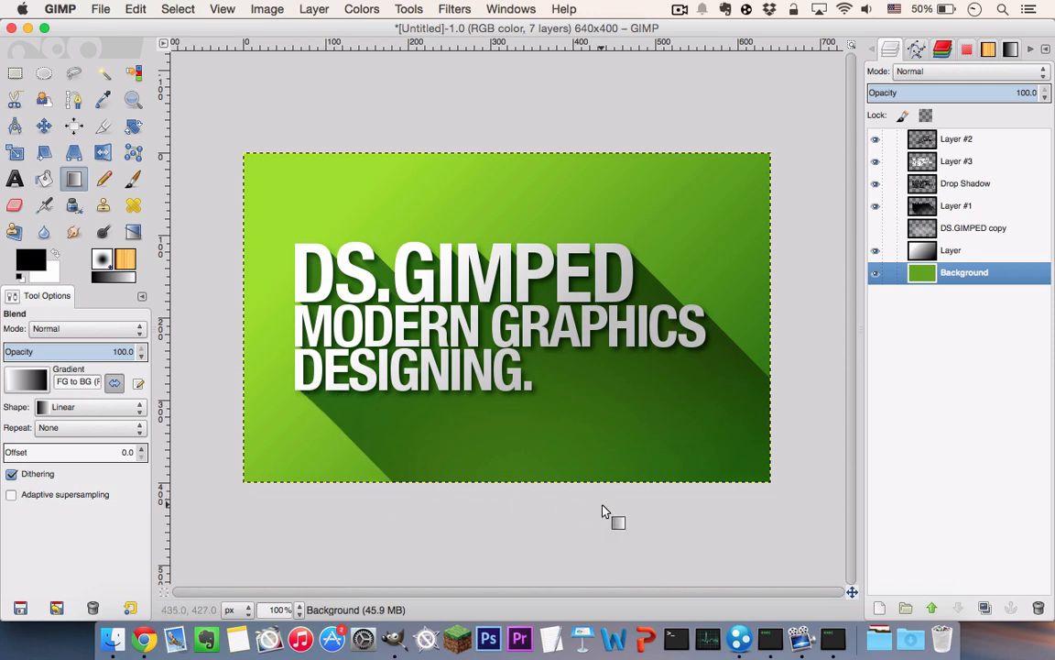
mouse_move(421, 418)
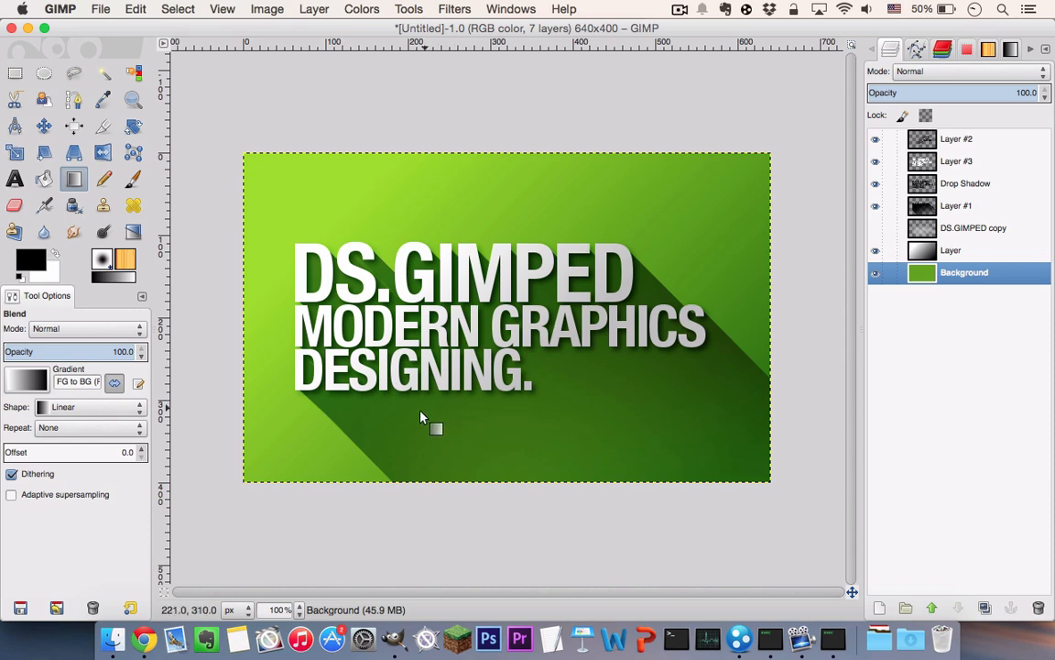
mouse_move(371, 413)
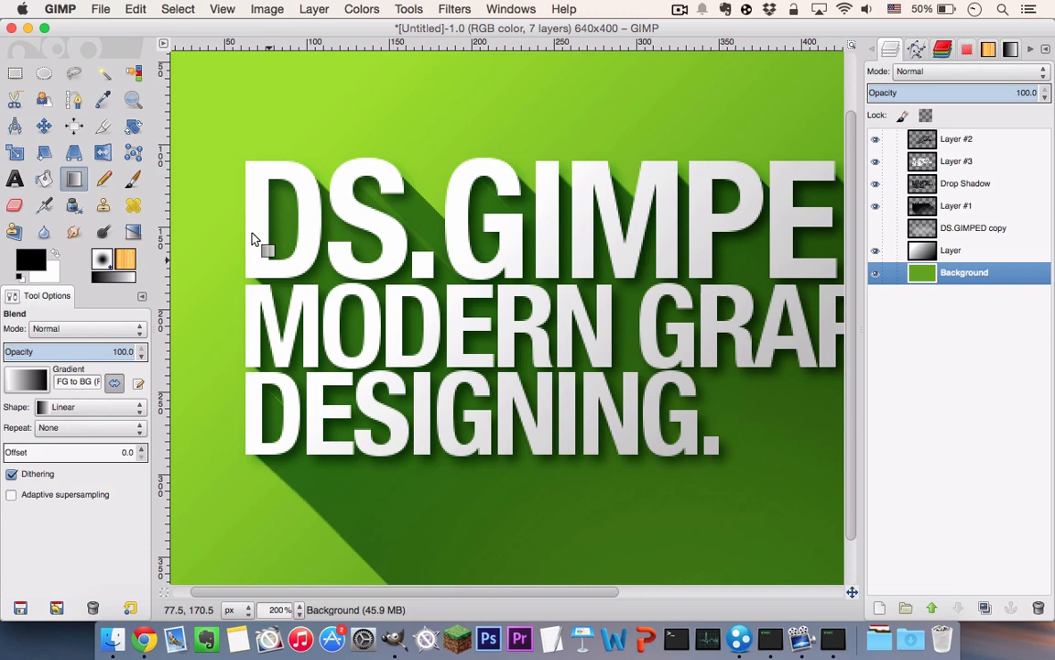
Step: Create a new 640×400 image
left_click(95, 7)
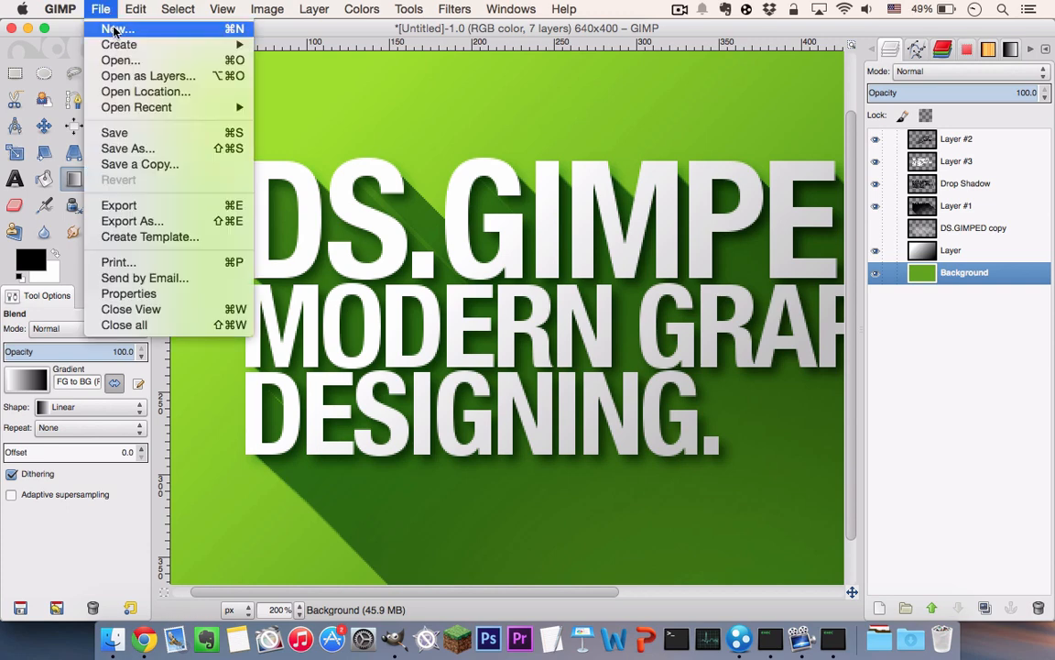
left_click(106, 31)
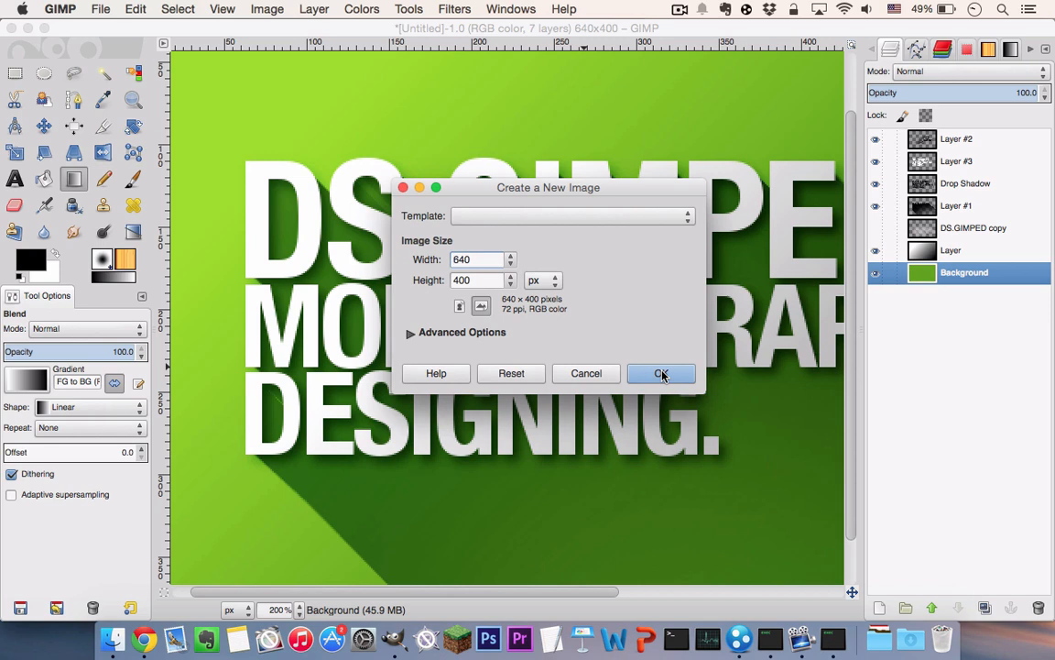
left_click(660, 374)
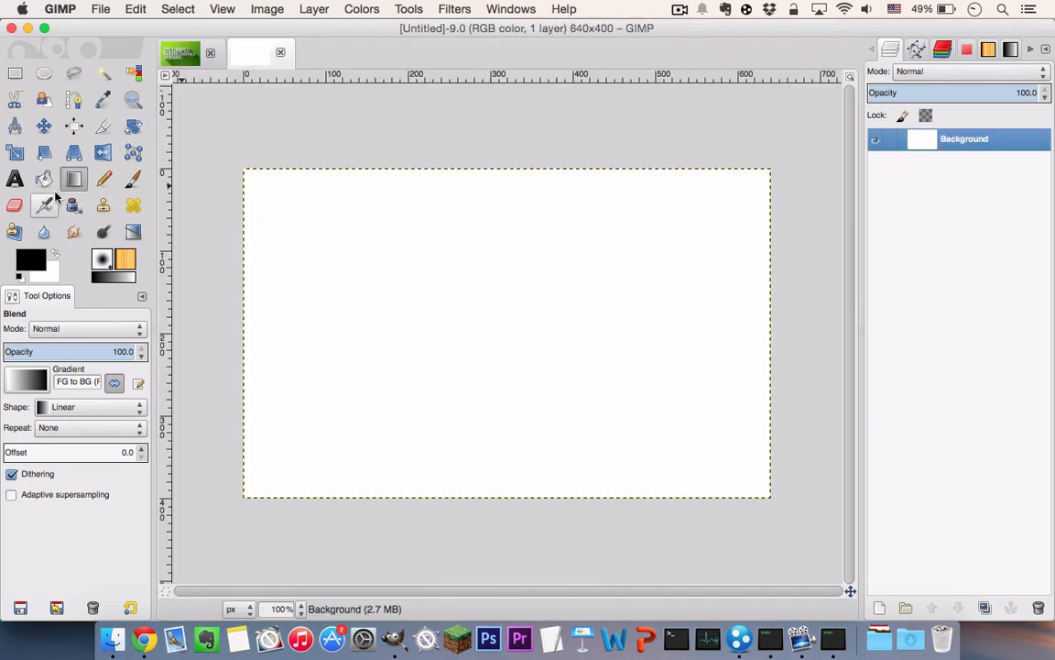
Step: Bucket-fill the whole canvas with green 64a500
left_click(37, 178)
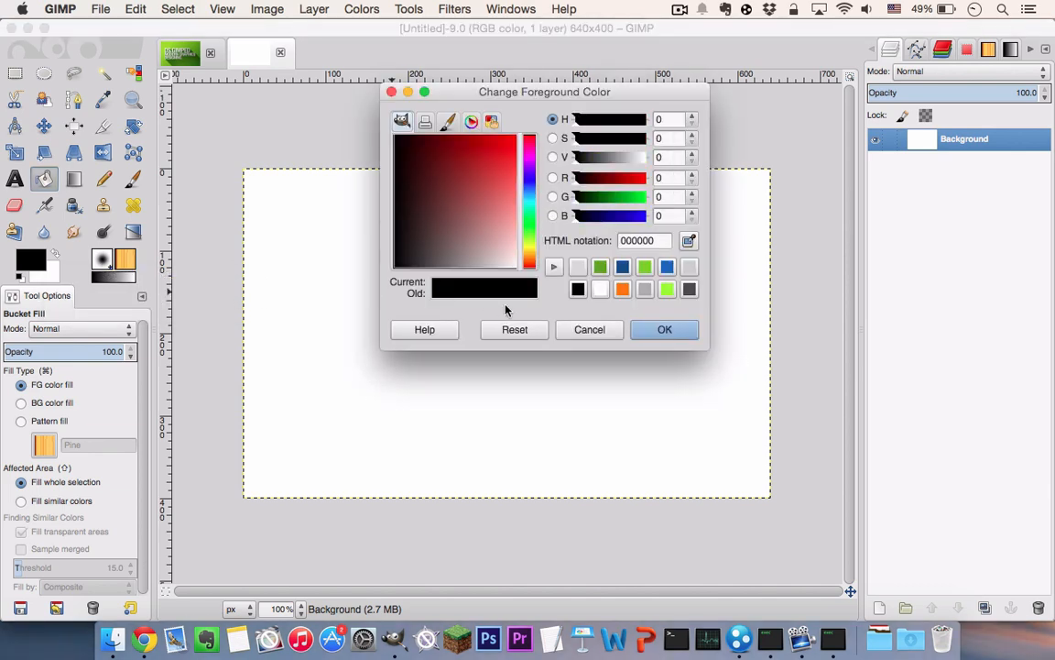
left_click(601, 268)
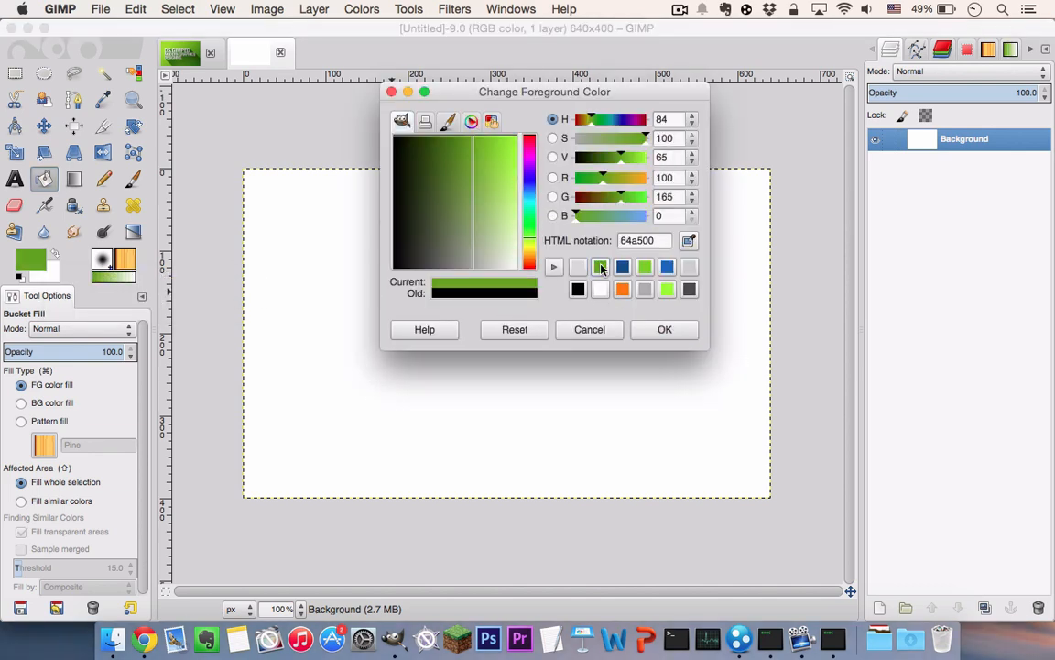
left_click(664, 329)
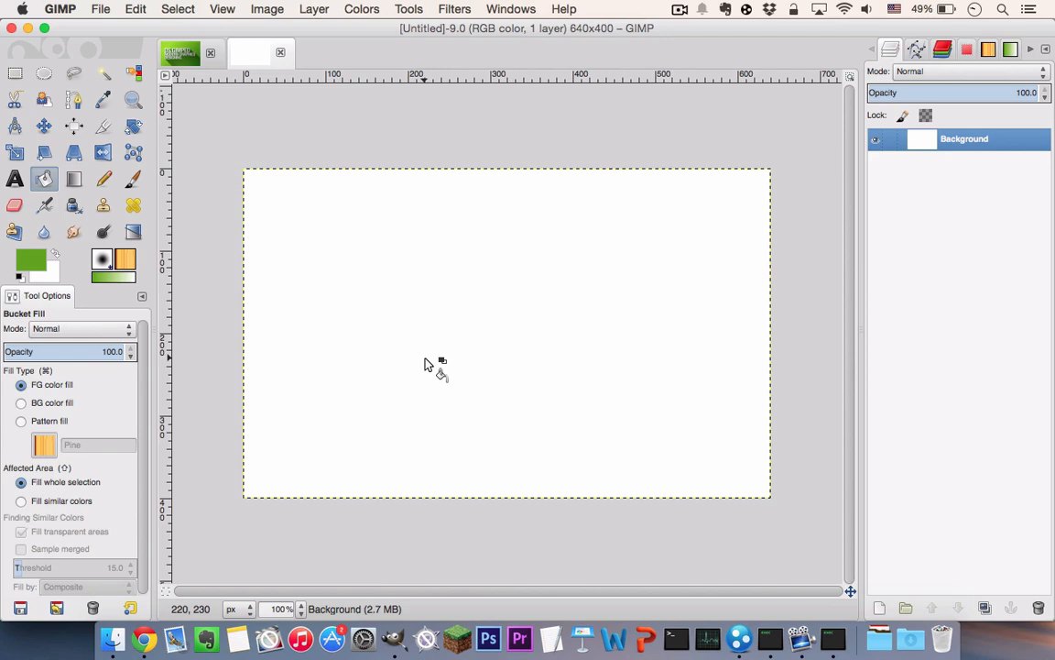
left_click(425, 366)
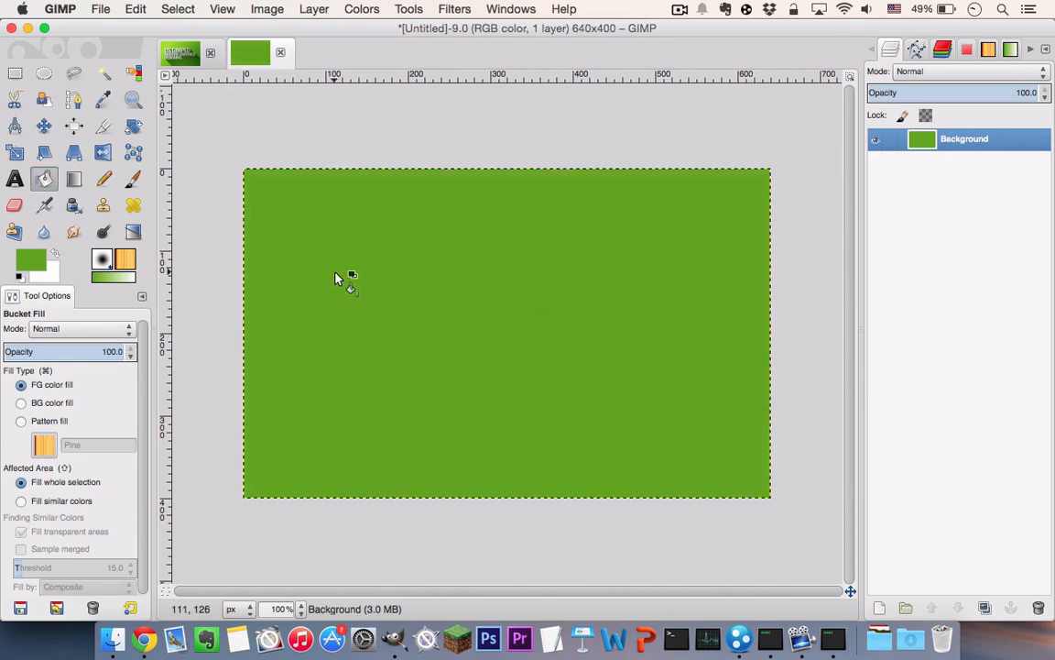
mouse_move(191, 235)
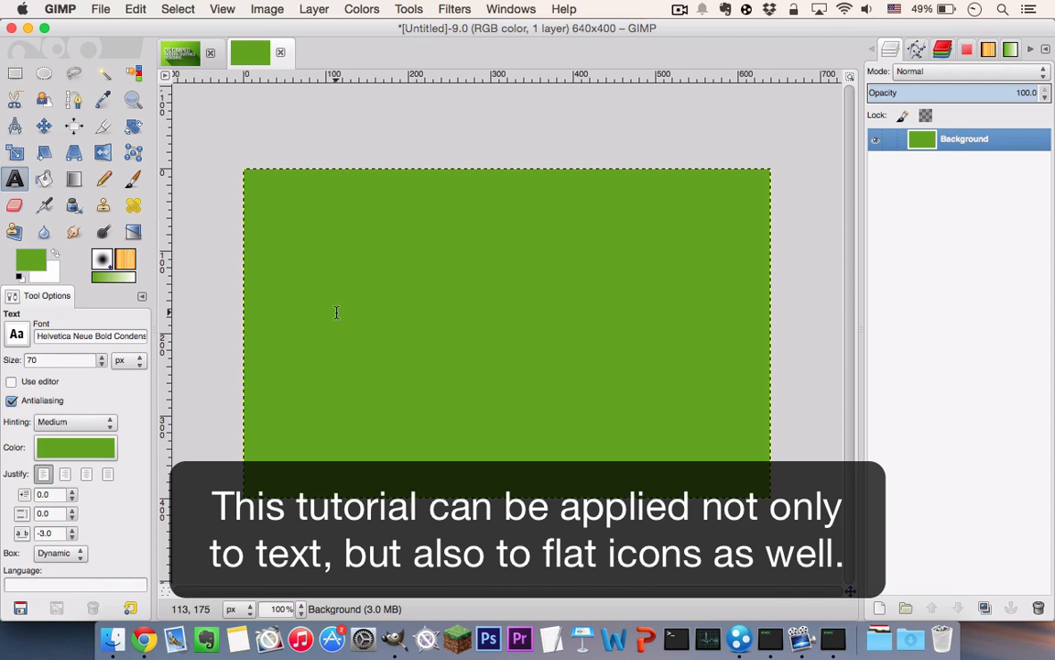
mouse_move(295, 253)
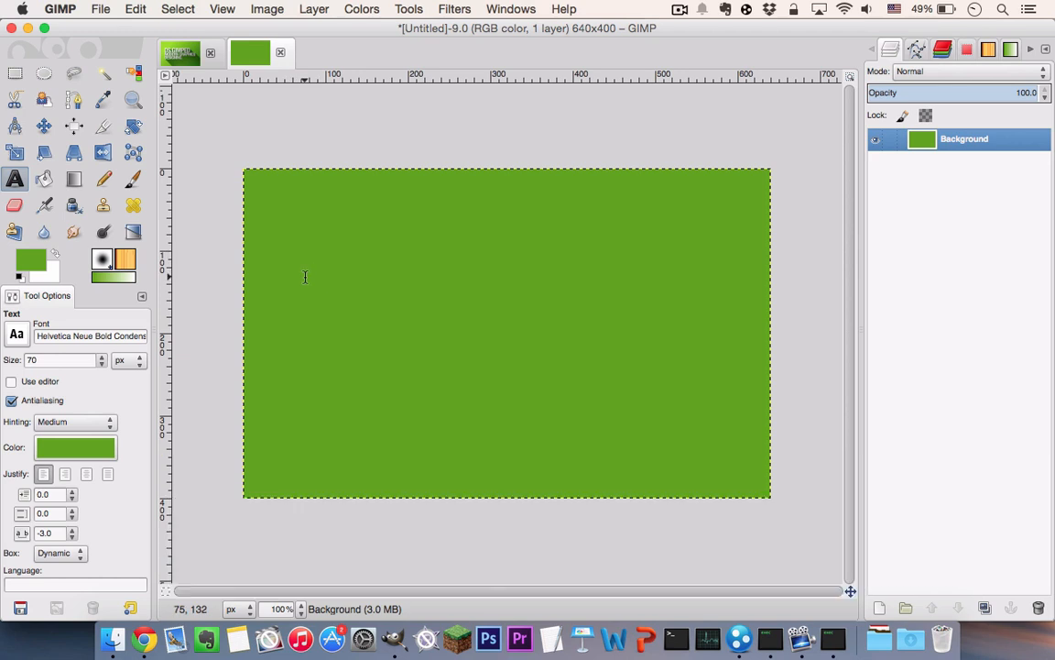
mouse_move(289, 268)
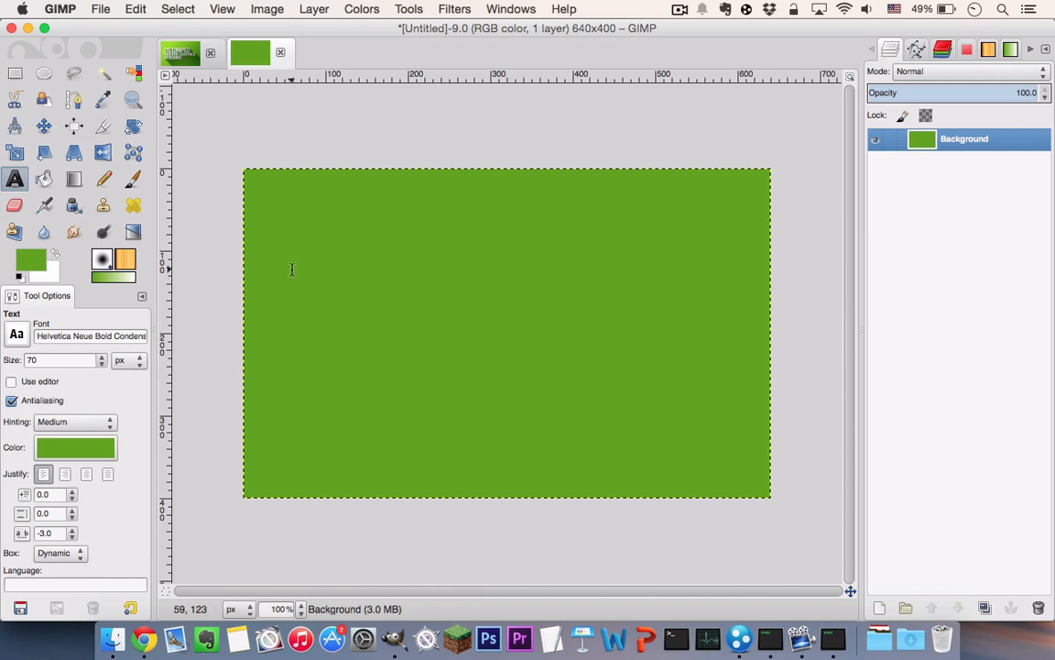
mouse_move(80, 451)
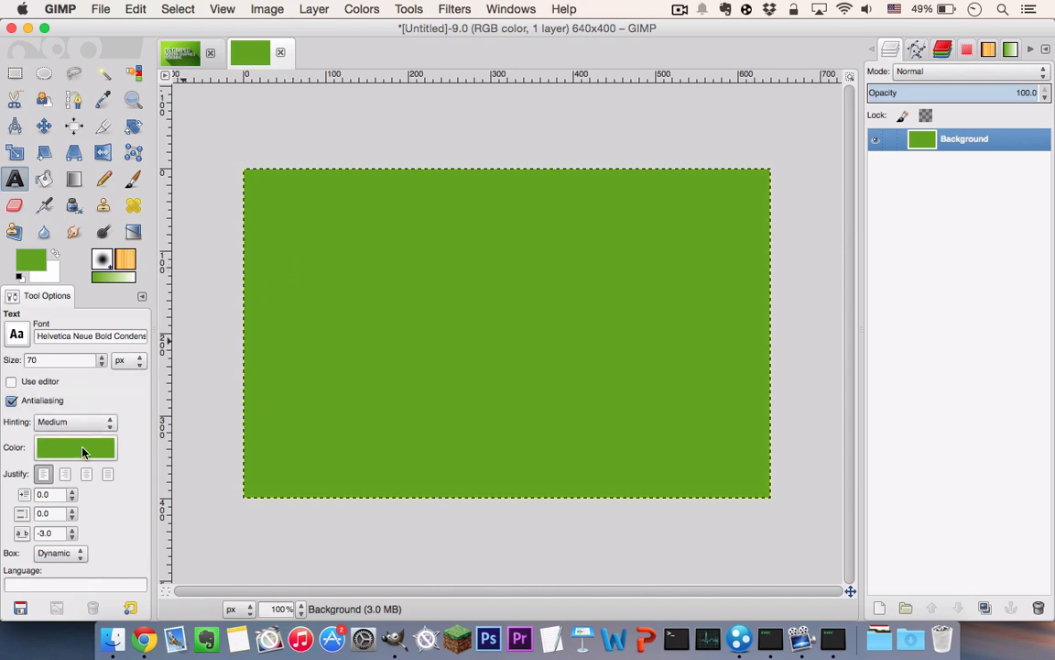
Step: Set a light text colour for the DS.GIMPED, MODERN GRAPHICS and DESIGNING. layers
left_click(77, 447)
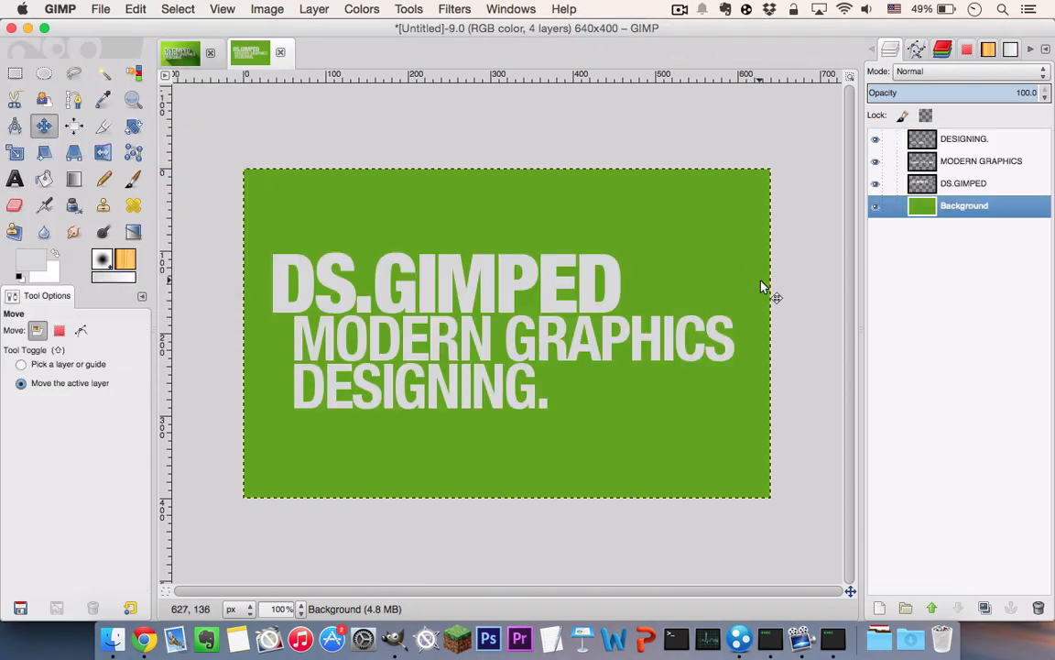
mouse_move(553, 333)
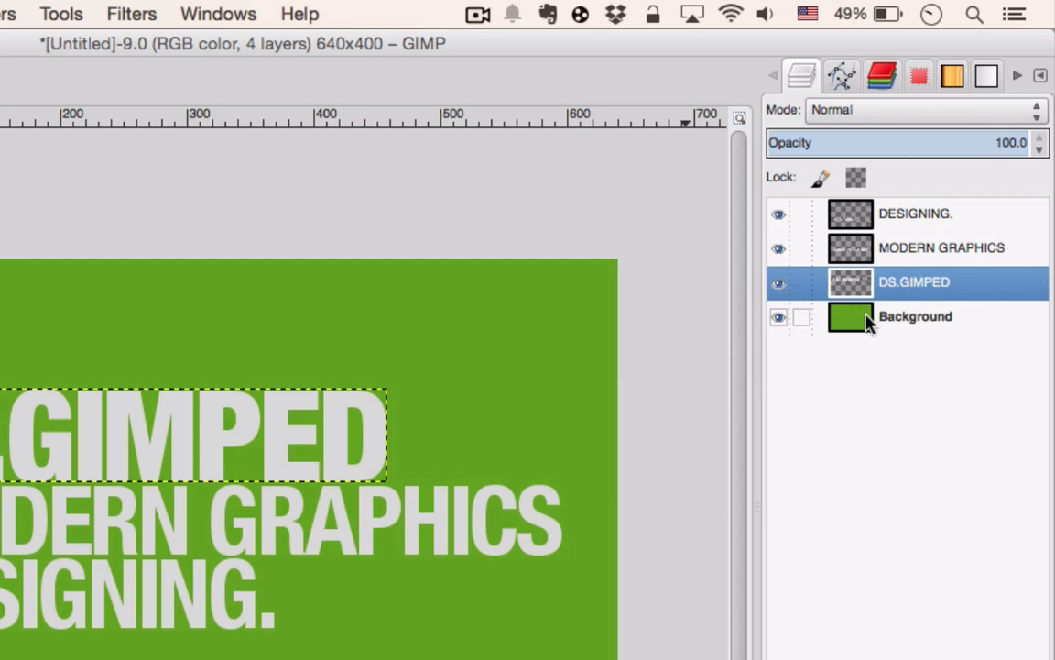
Step: Hide the background and merge the visible text layers into one DS.GIMPED layer
left_click(916, 315)
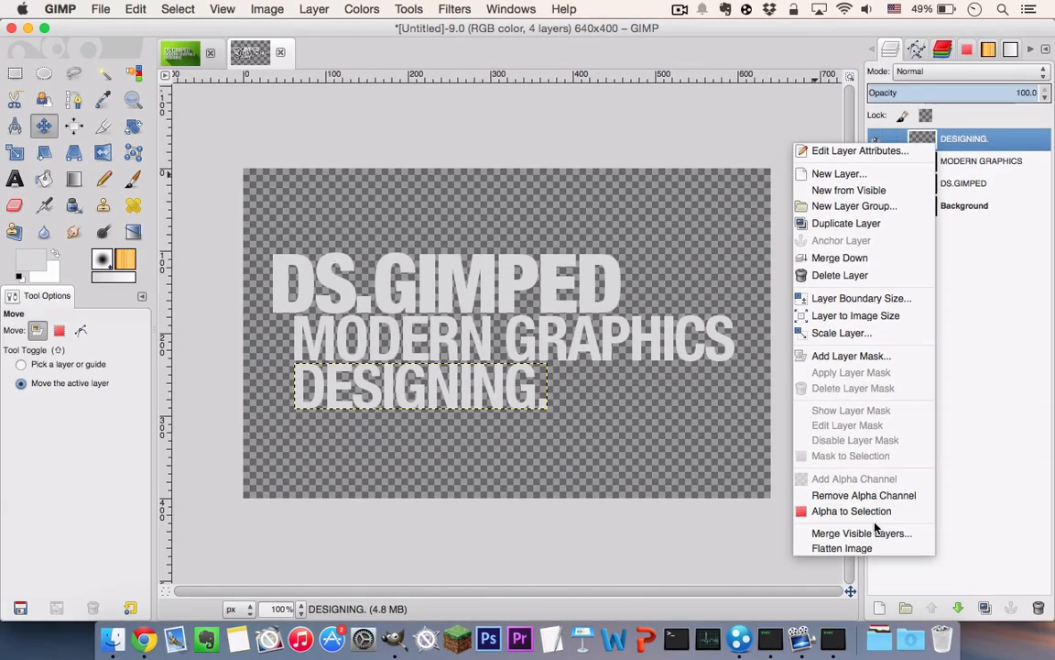
left_click(850, 533)
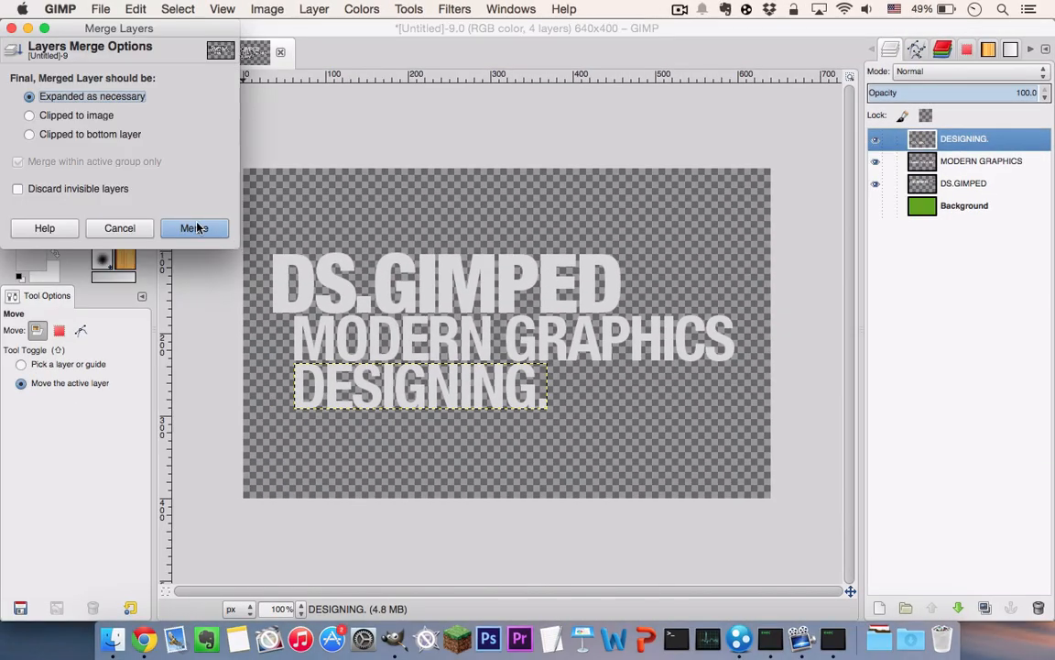
left_click(194, 227)
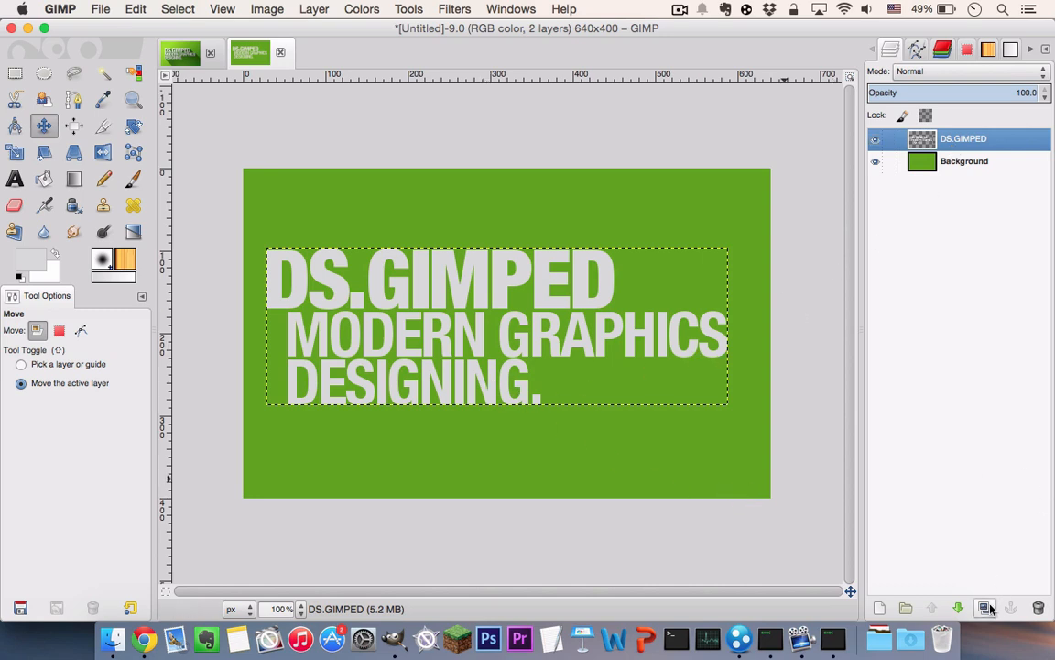
Step: Duplicate the DS.GIMPED layer and motion-blur the lower copy into diagonal light streaks
left_click(986, 609)
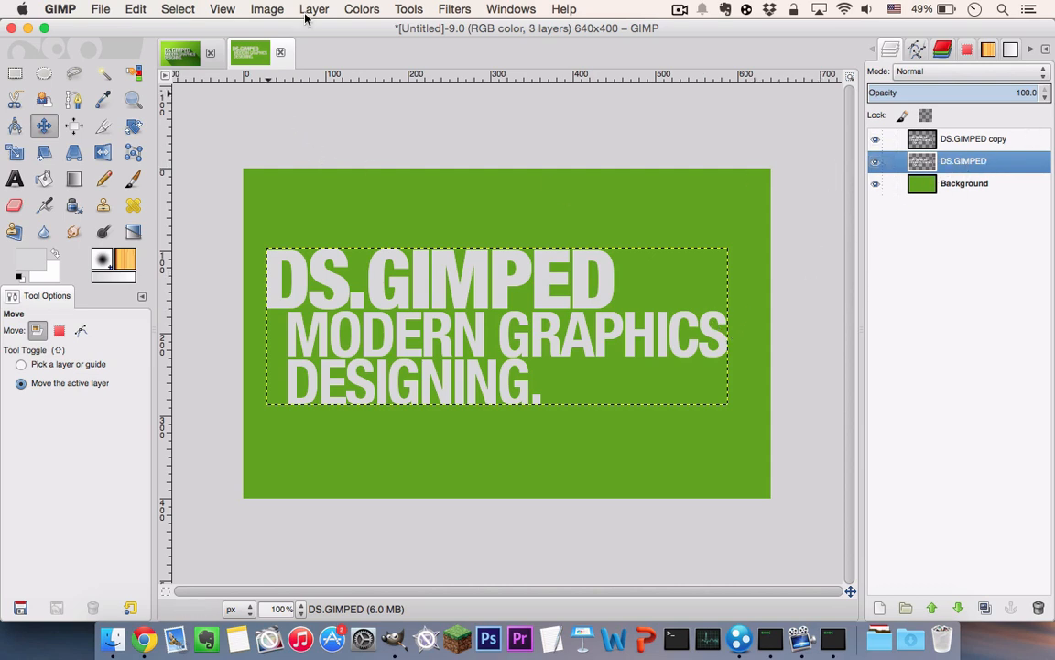
left_click(319, 8)
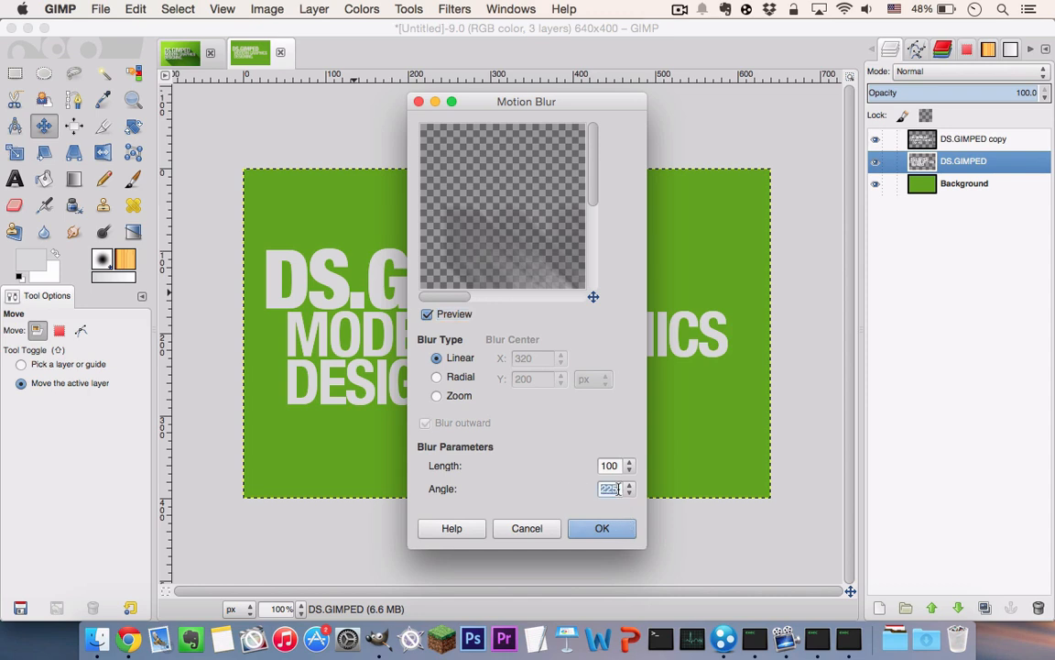
left_click(601, 527)
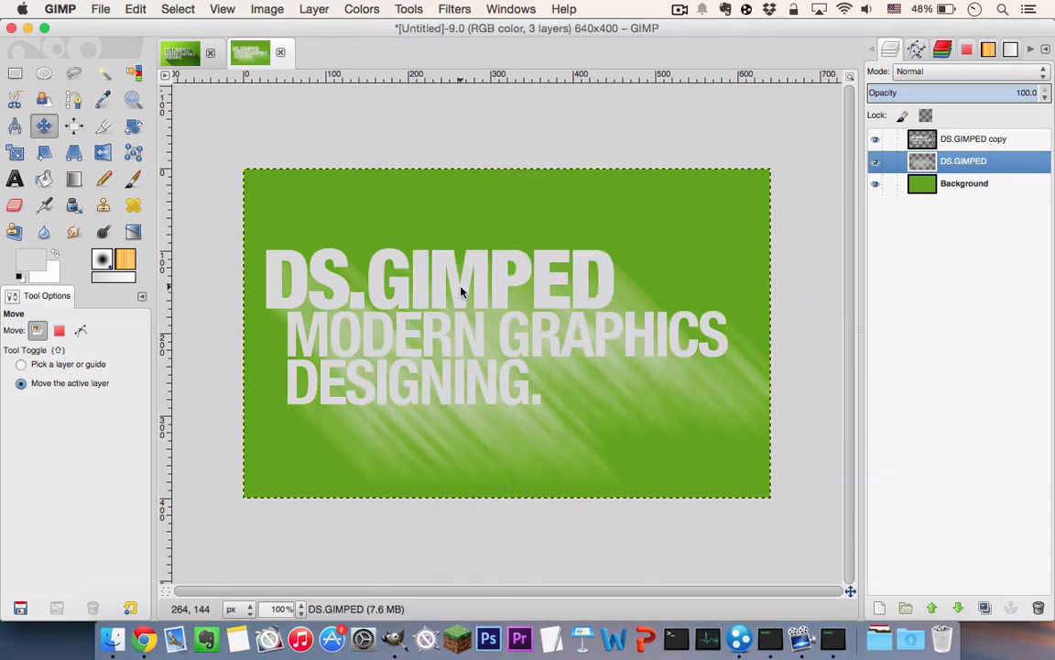
mouse_move(421, 273)
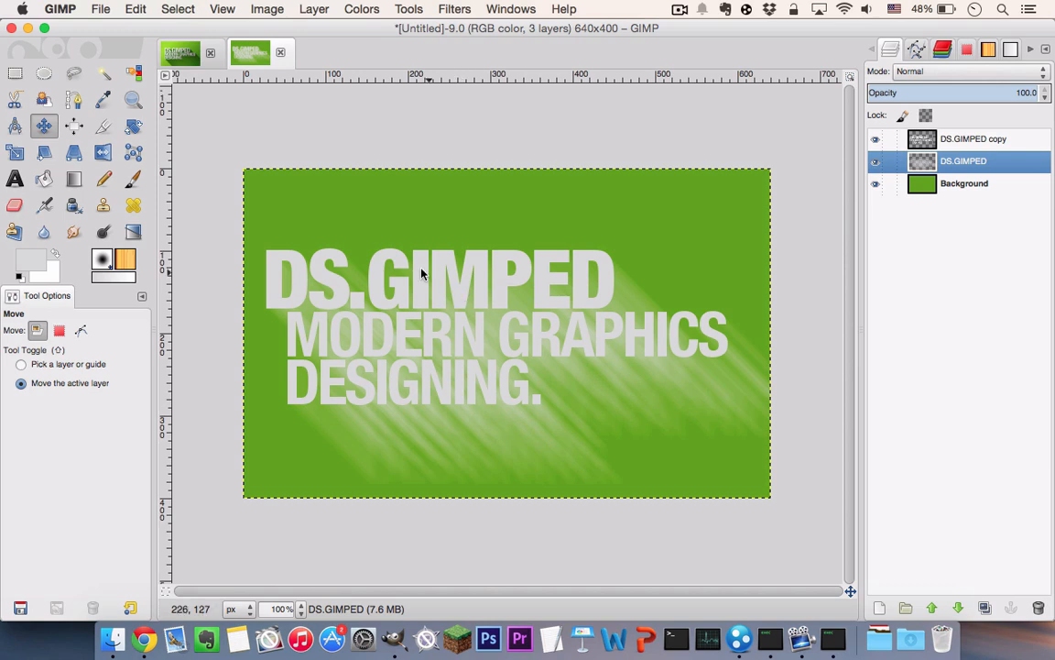
mouse_move(139, 73)
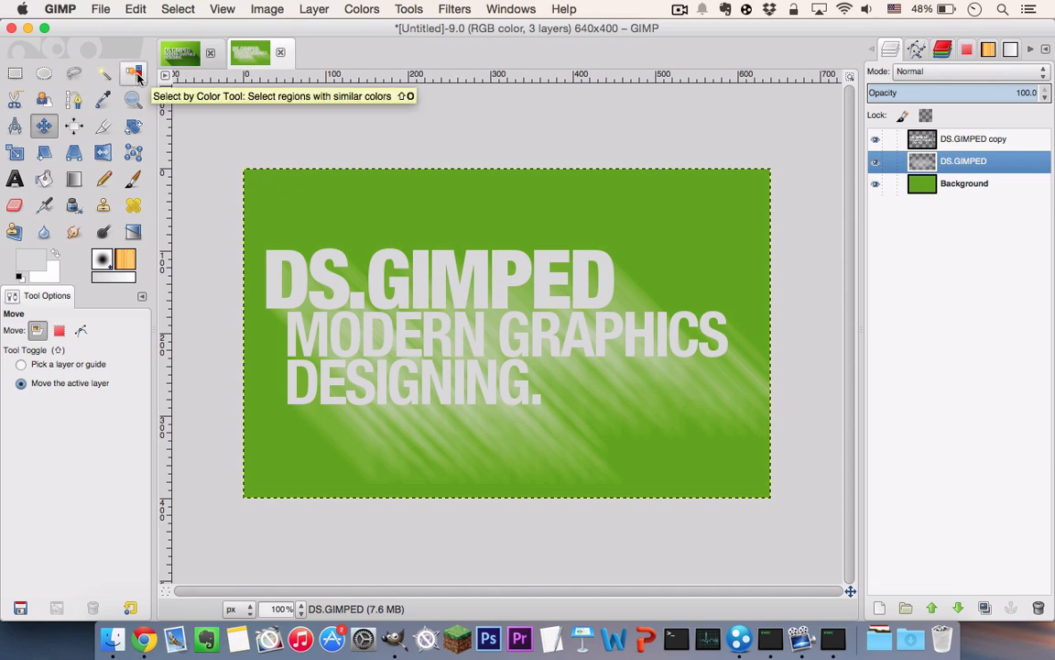
Step: Select the white text by colour and delete the blurred streak layer
left_click(137, 70)
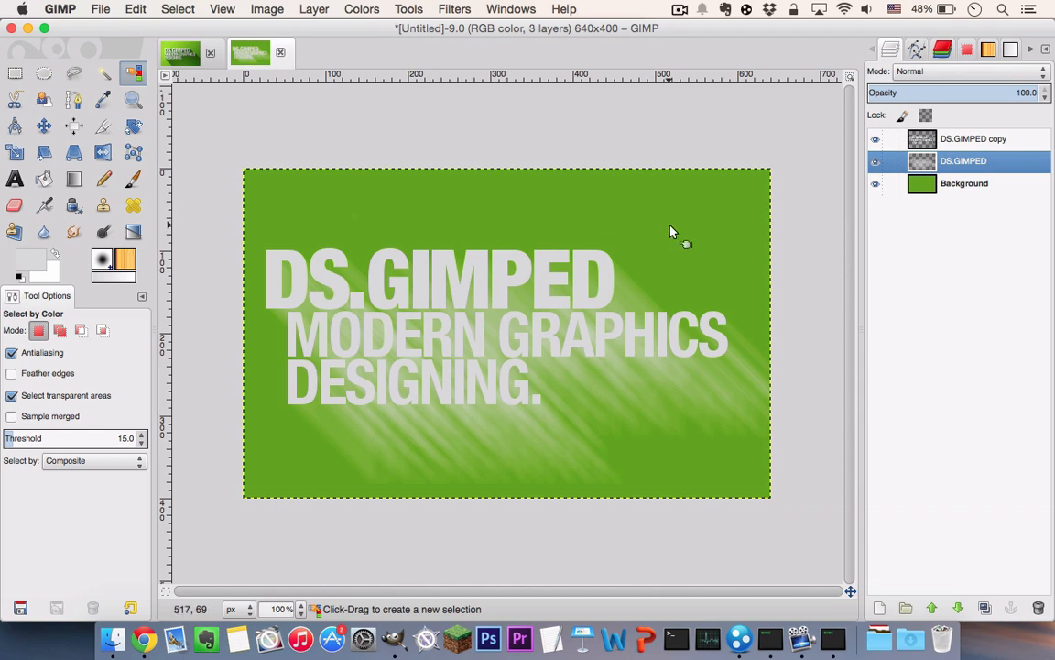
mouse_move(638, 275)
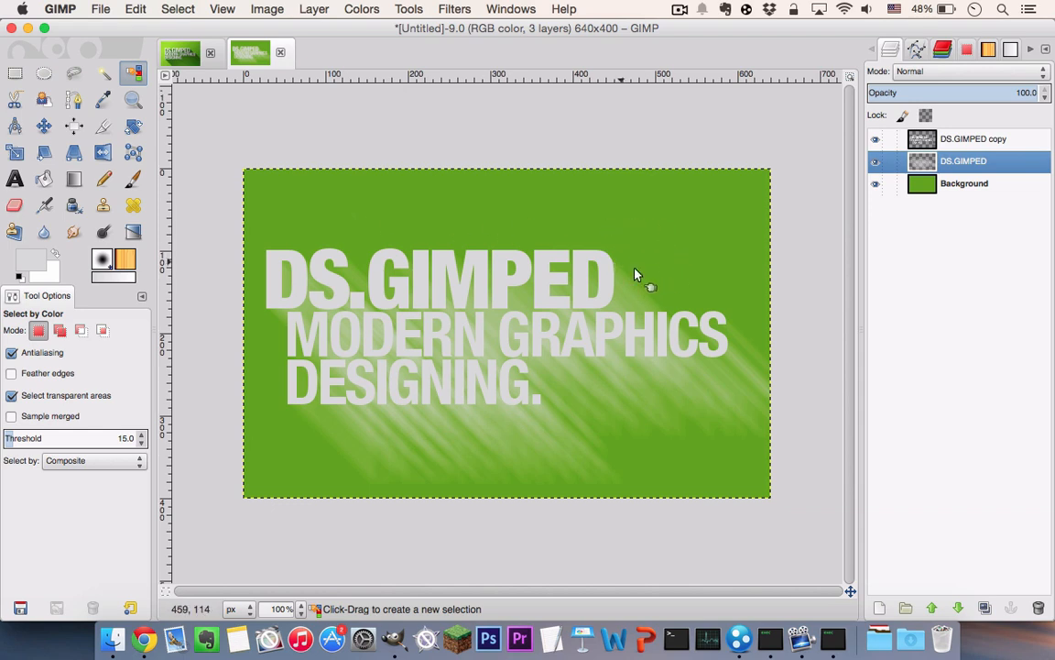
mouse_move(651, 235)
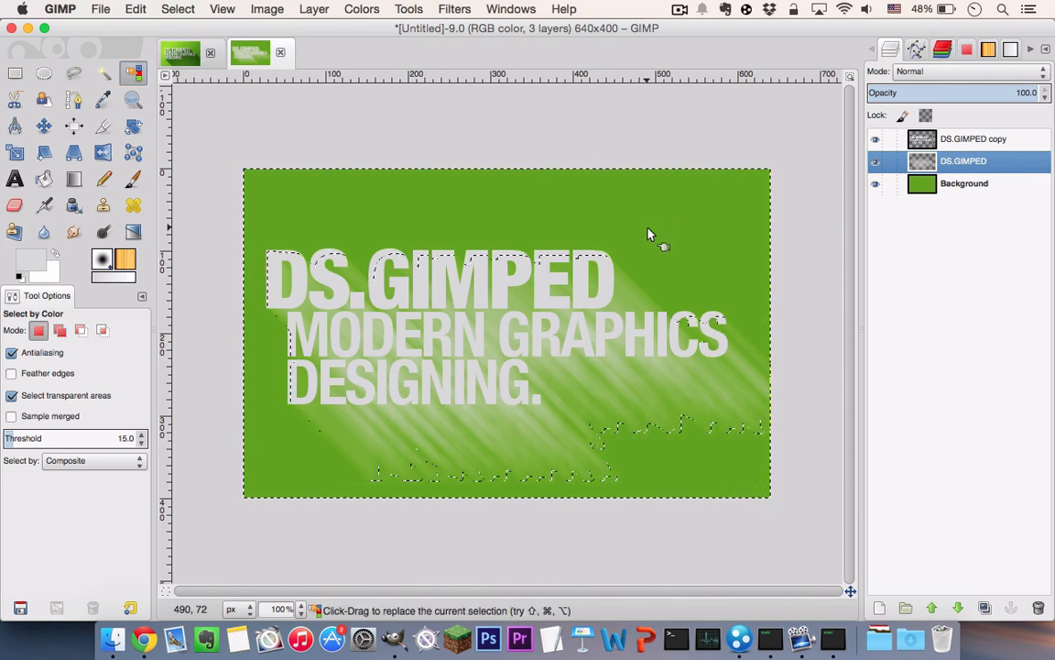
left_click(178, 9)
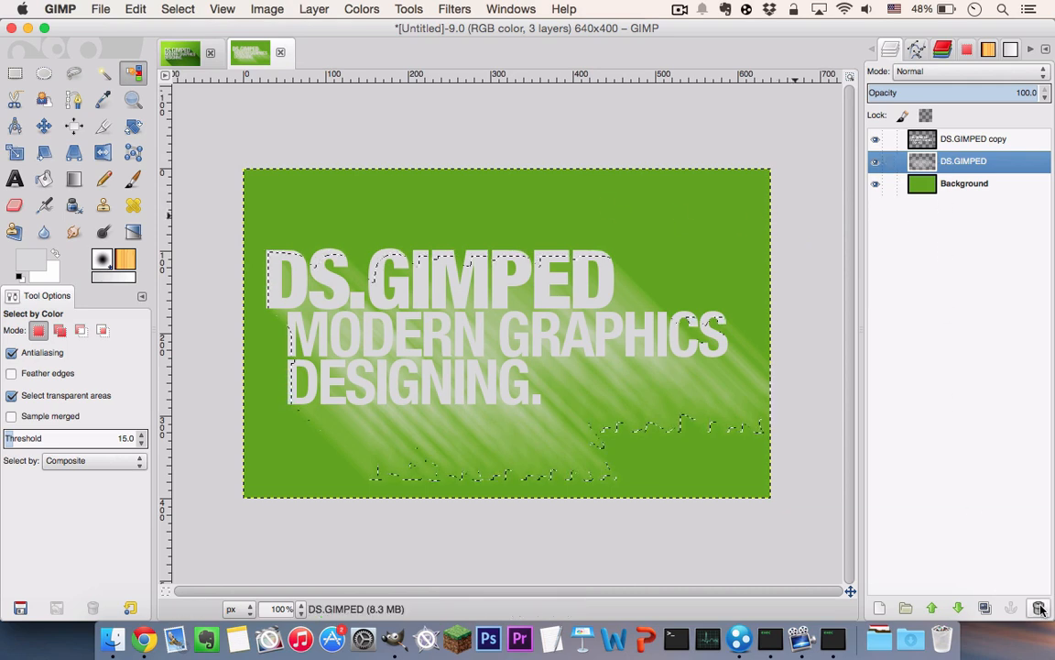
left_click(1037, 607)
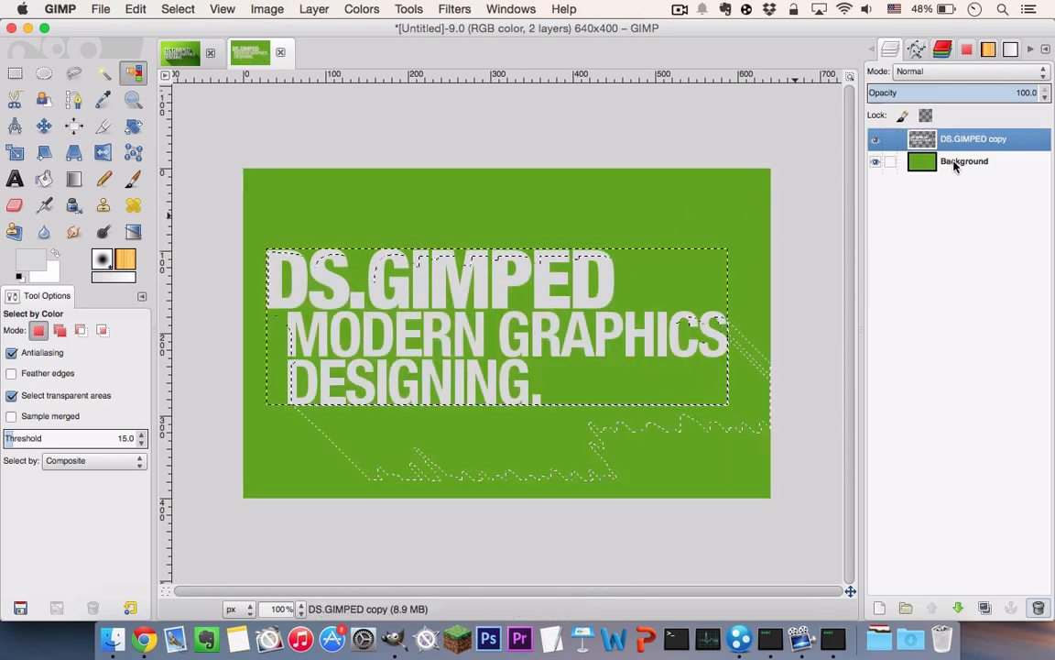
Step: Add a transparent layer named long shadow above the green background
left_click(978, 161)
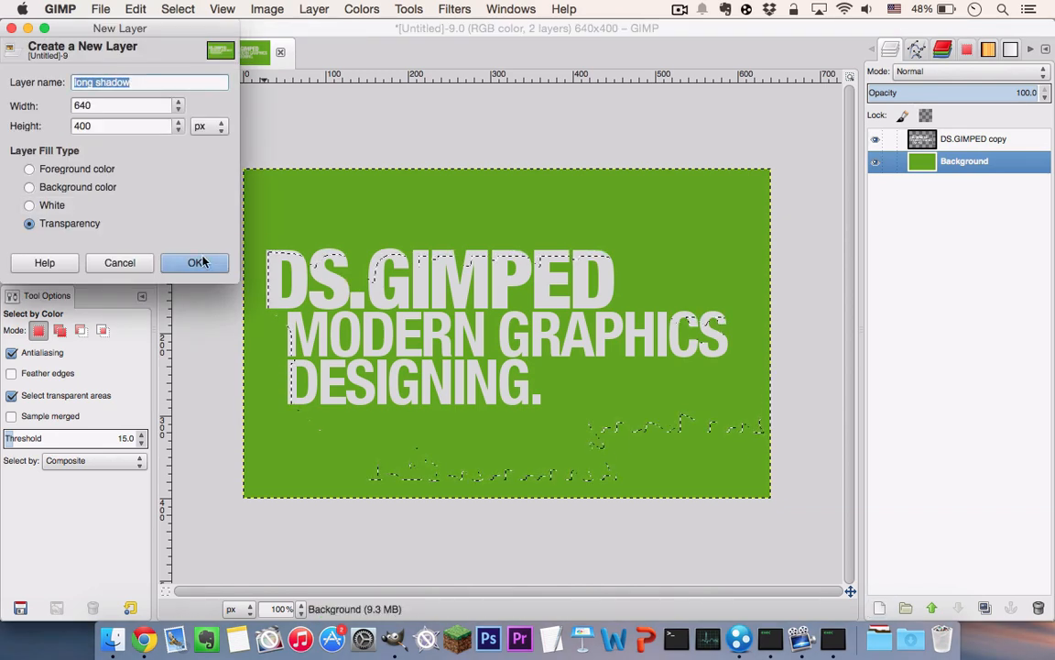
left_click(194, 264)
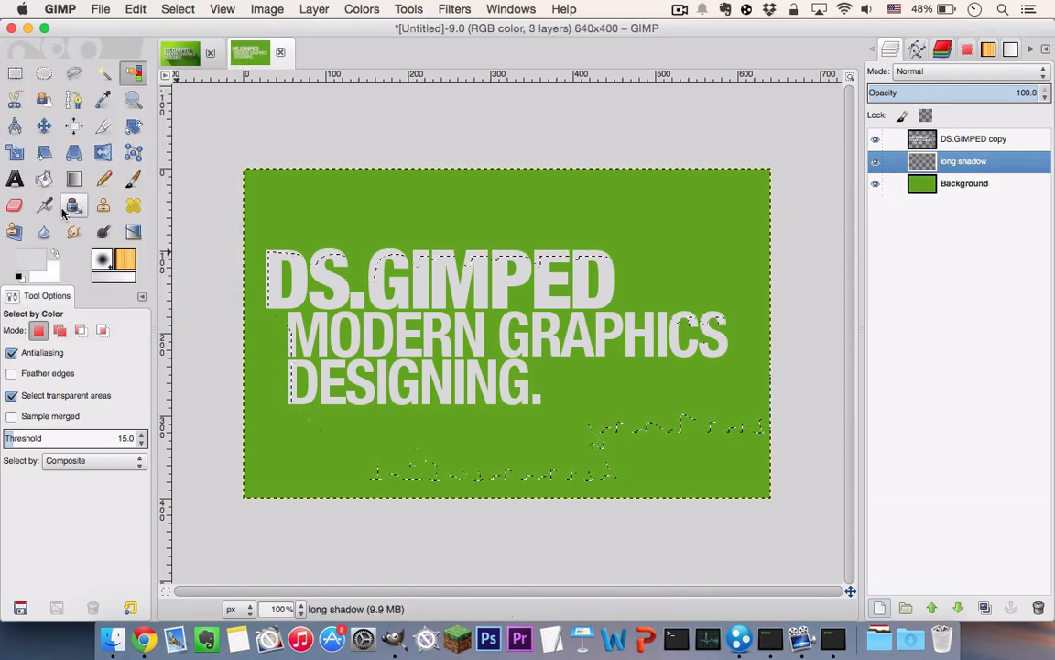
Step: Bucket-fill the text selection with black on the long shadow layer
left_click(41, 178)
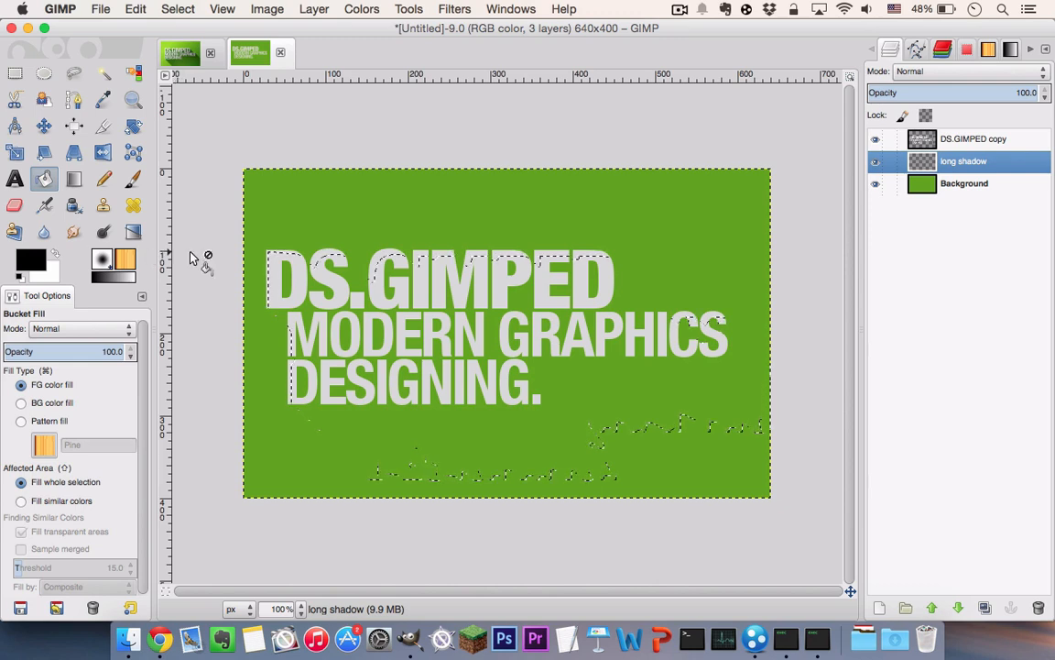
mouse_move(515, 334)
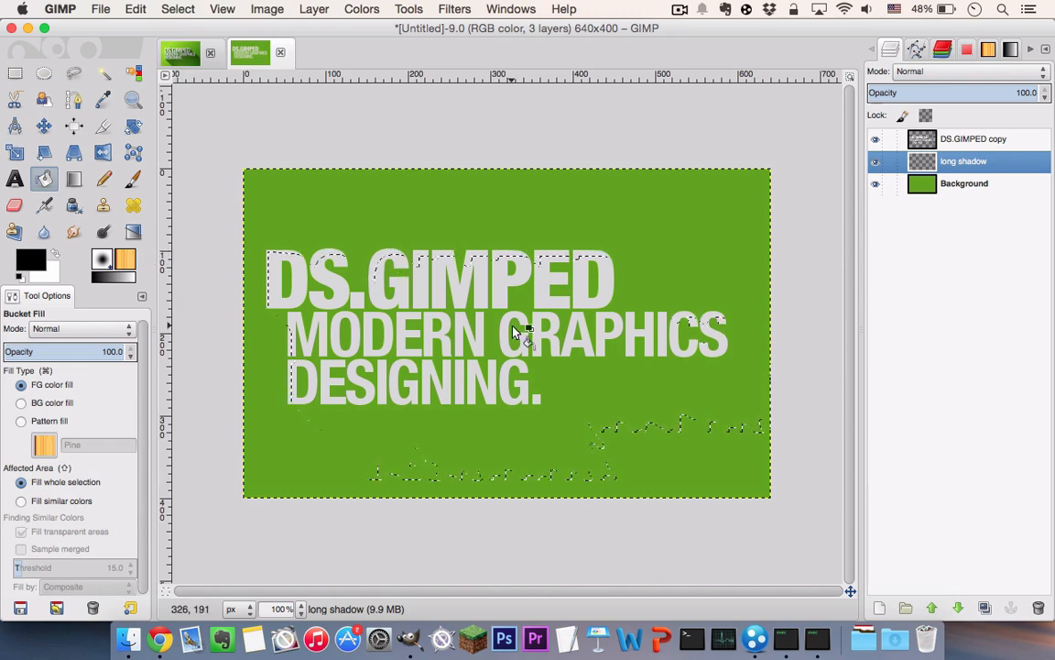
left_click(528, 330)
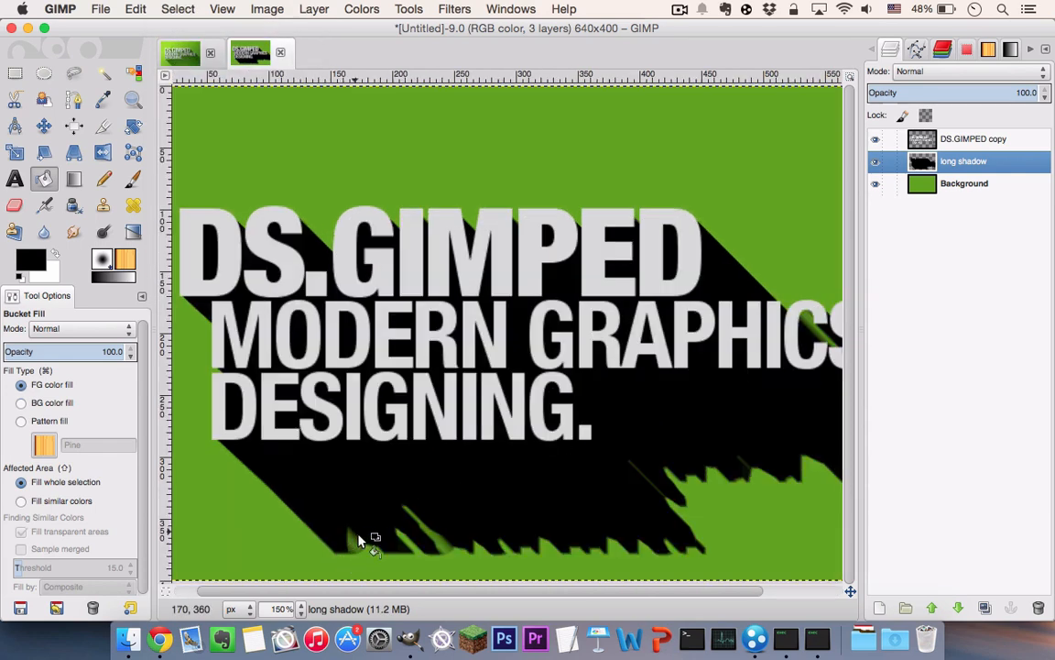
mouse_move(648, 557)
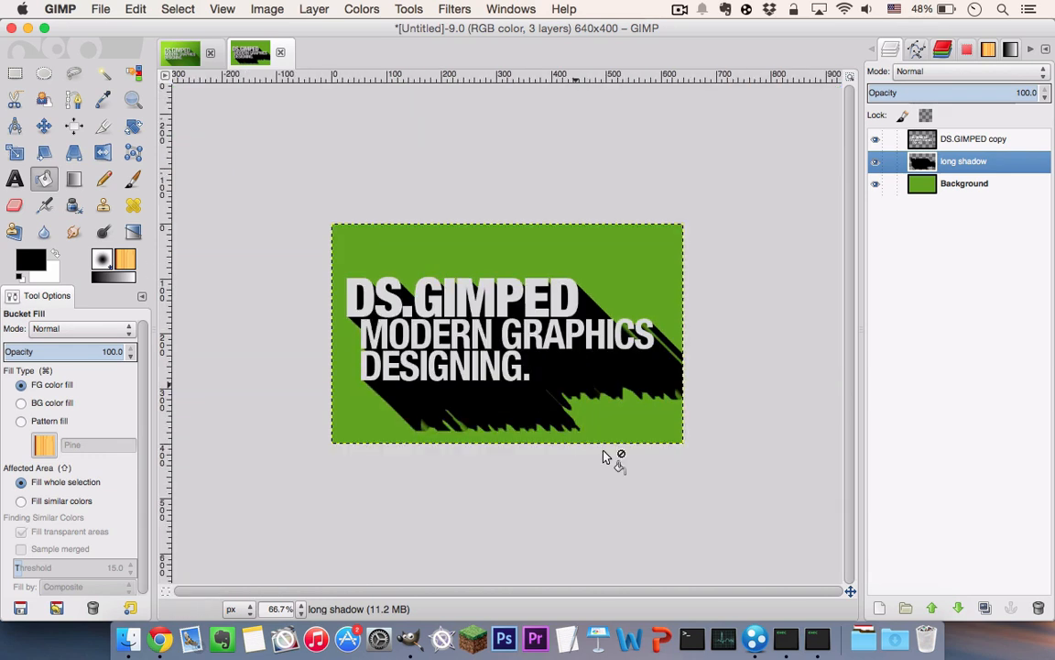
mouse_move(161, 149)
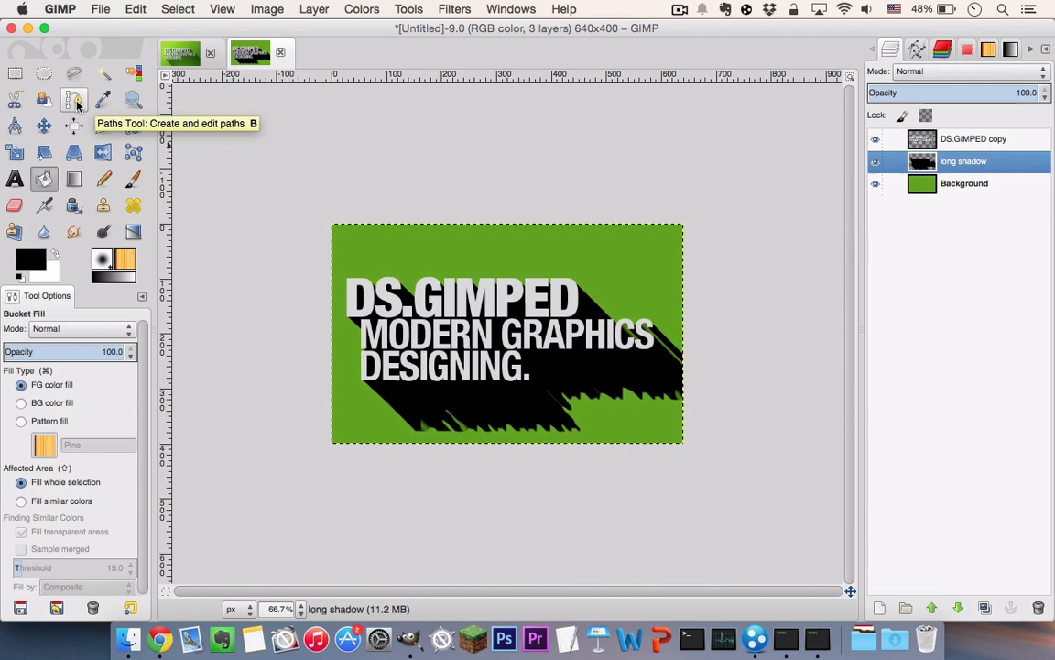
Step: Draw a path outlining the shadow region down to the lower right, snapping anchors to letter corners
left_click(73, 95)
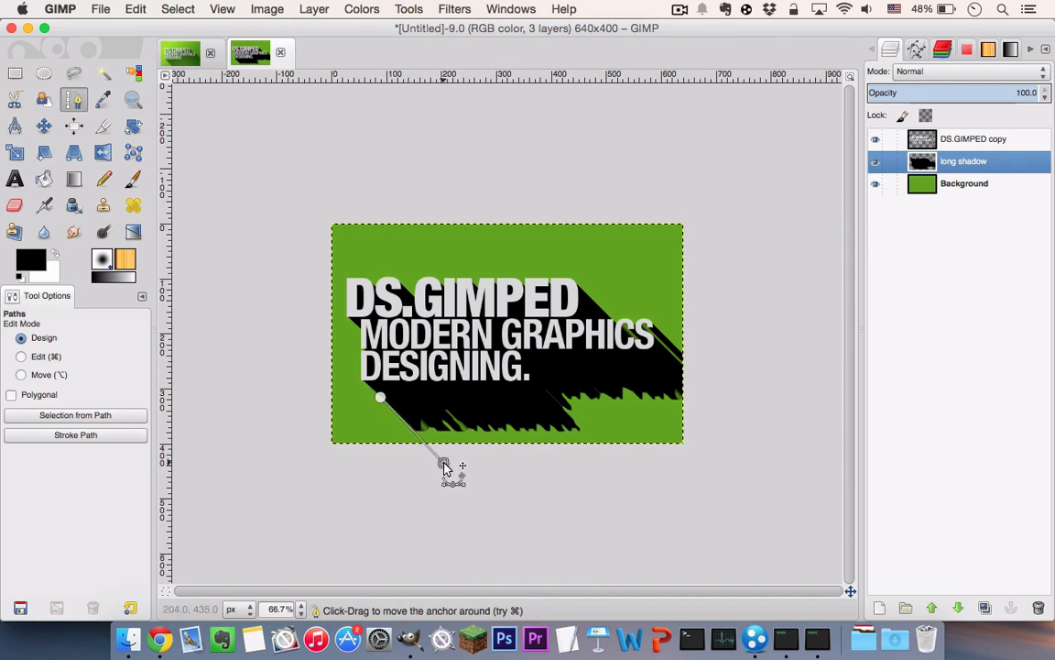
left_click_drag(443, 462, 726, 458)
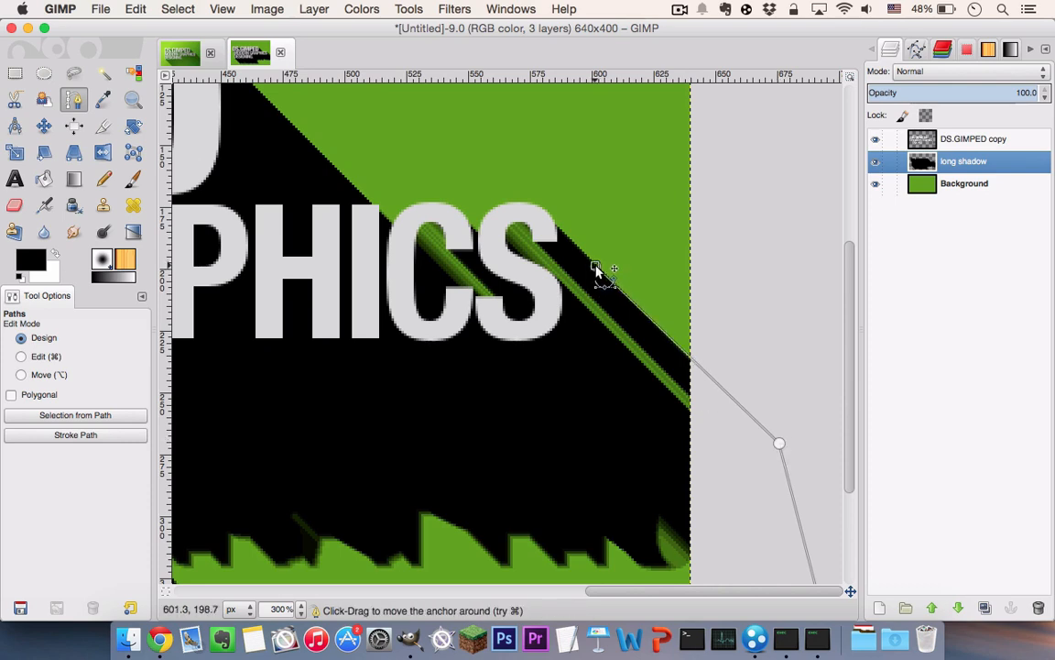
mouse_move(707, 421)
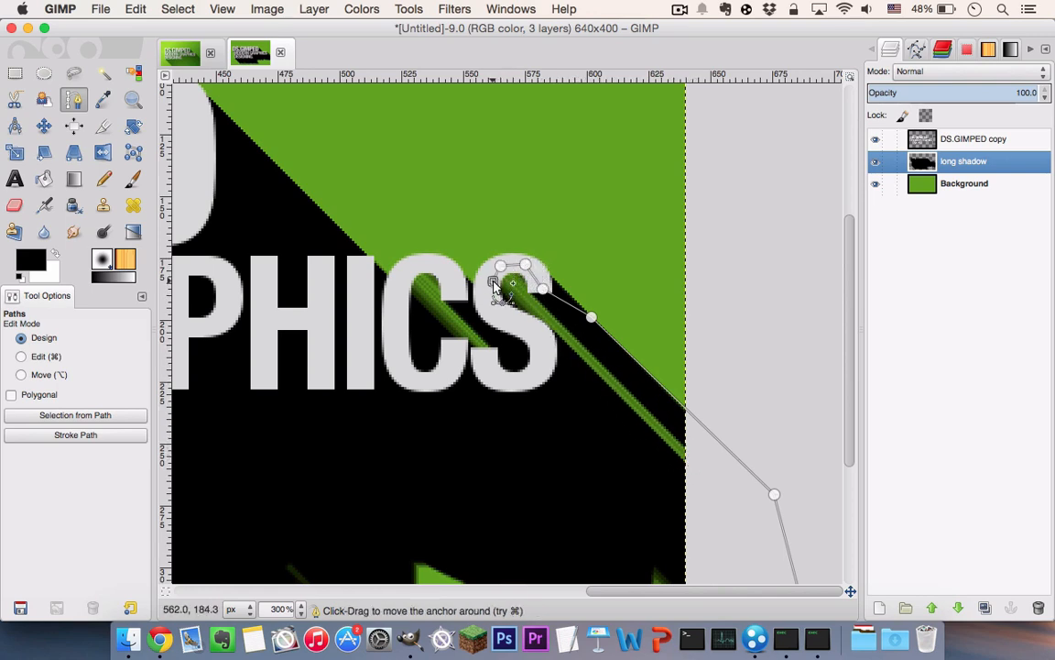
left_click_drag(499, 284, 449, 275)
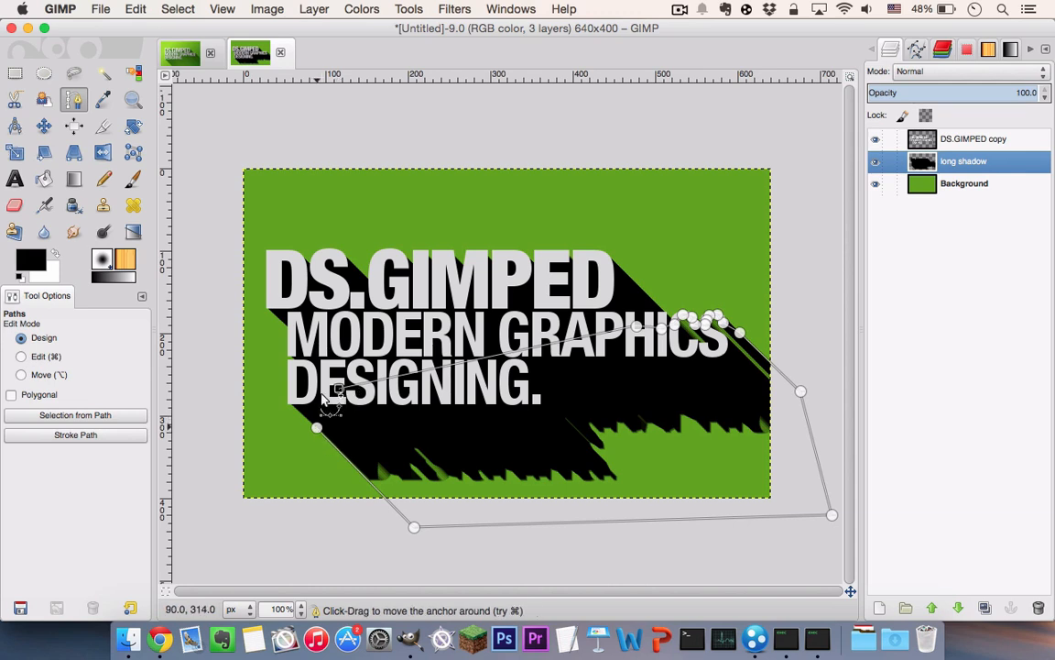
mouse_move(344, 344)
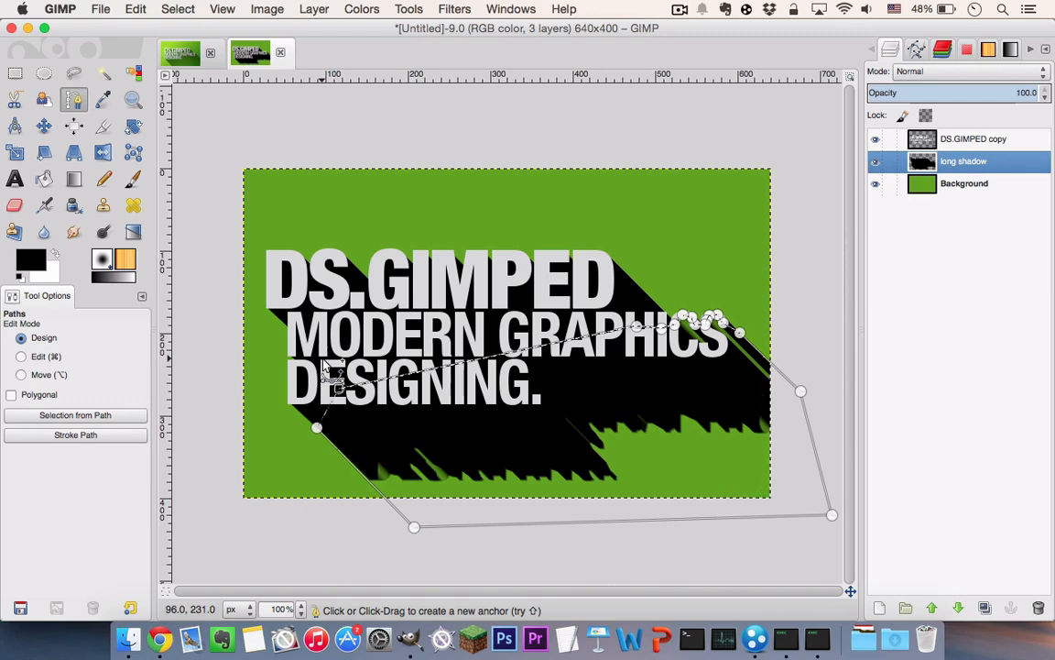
Step: Turn the path into a selection, fill it black and clear the selection
left_click(44, 178)
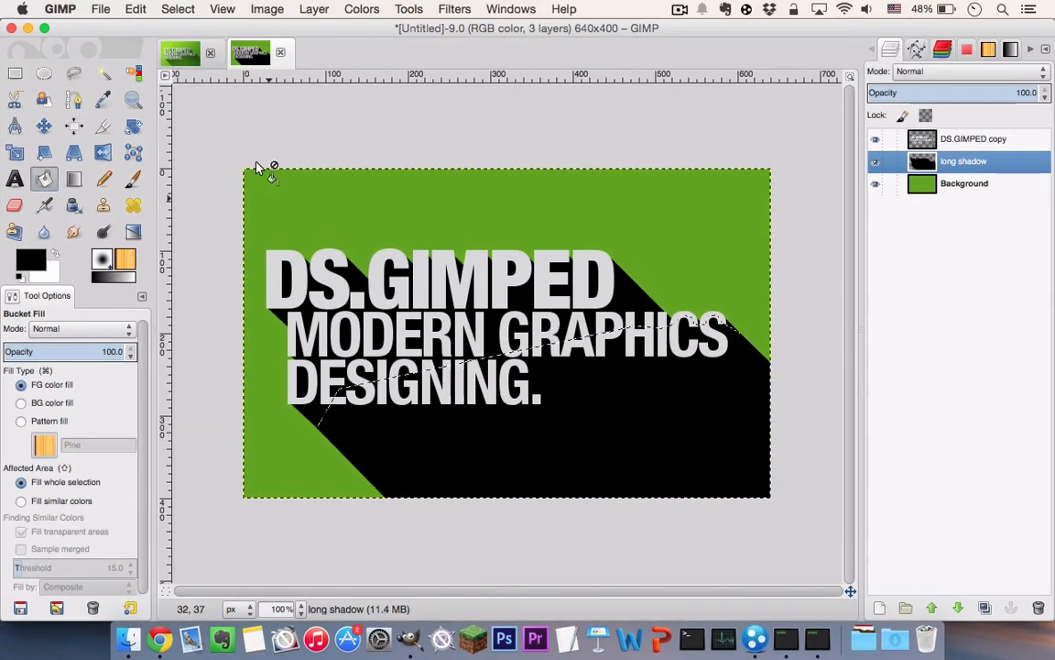
left_click(178, 7)
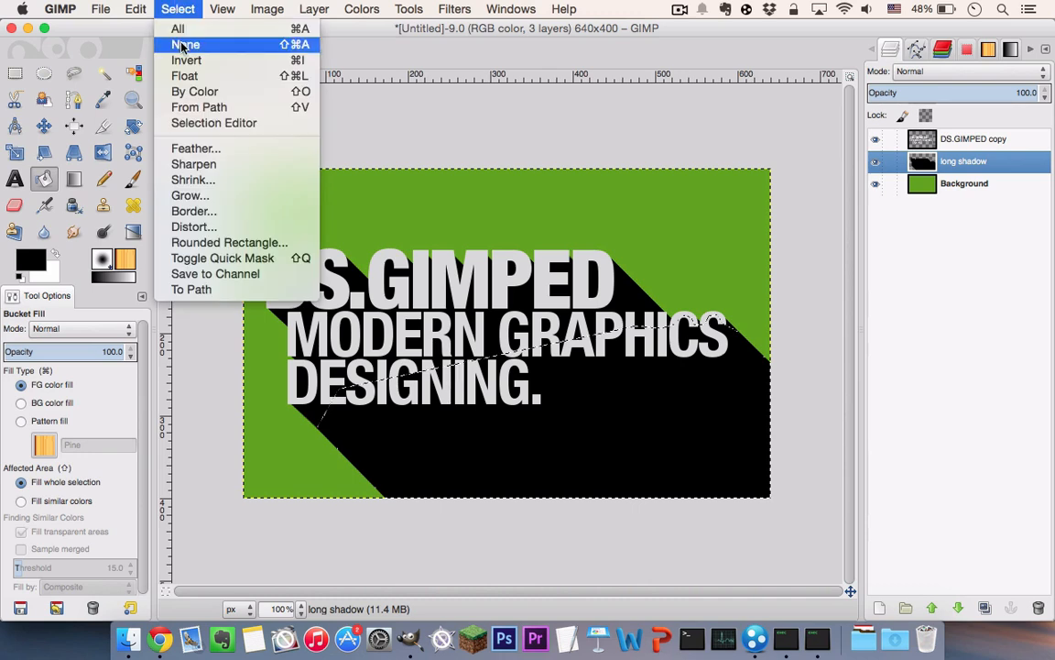
left_click(176, 44)
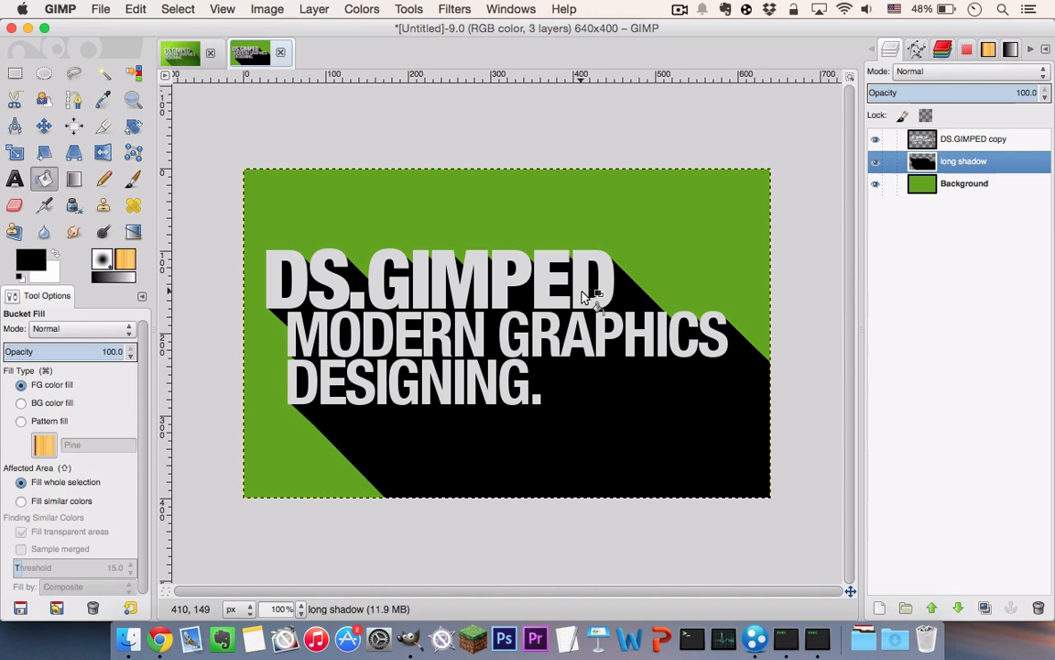
Step: Set the long shadow layer to Grain merge at 87.3% opacity
left_click(961, 73)
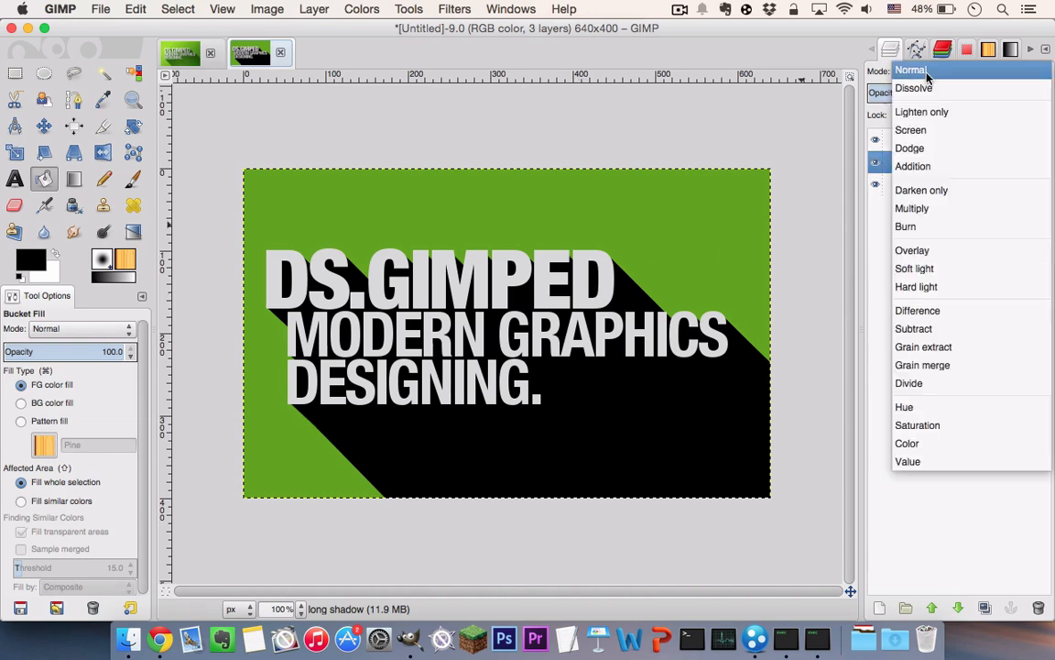
left_click(924, 365)
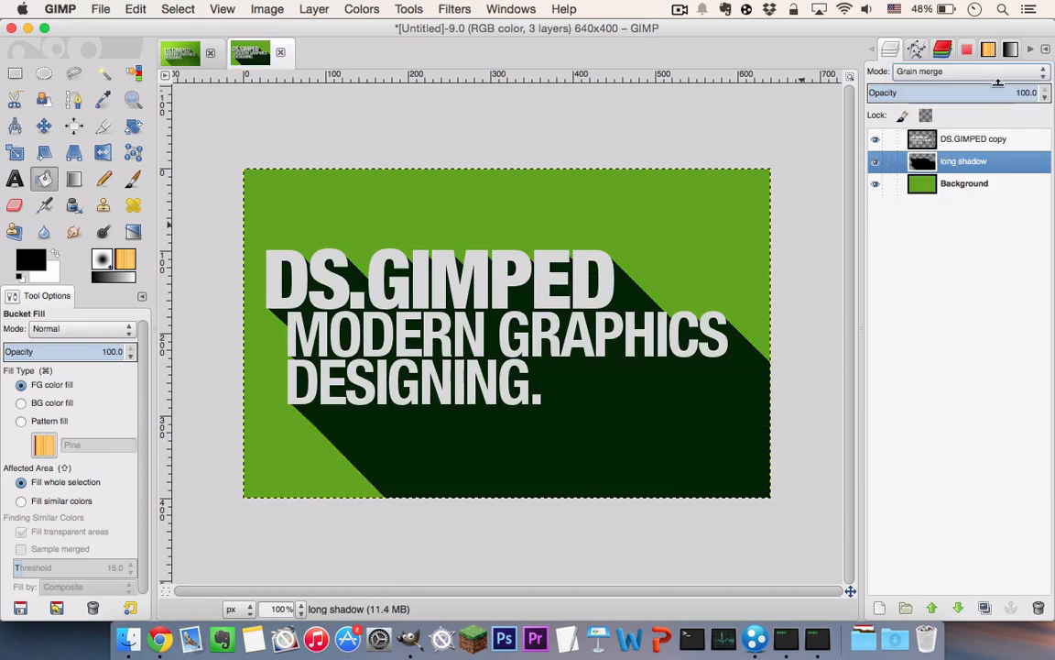
left_click_drag(998, 91, 982, 91)
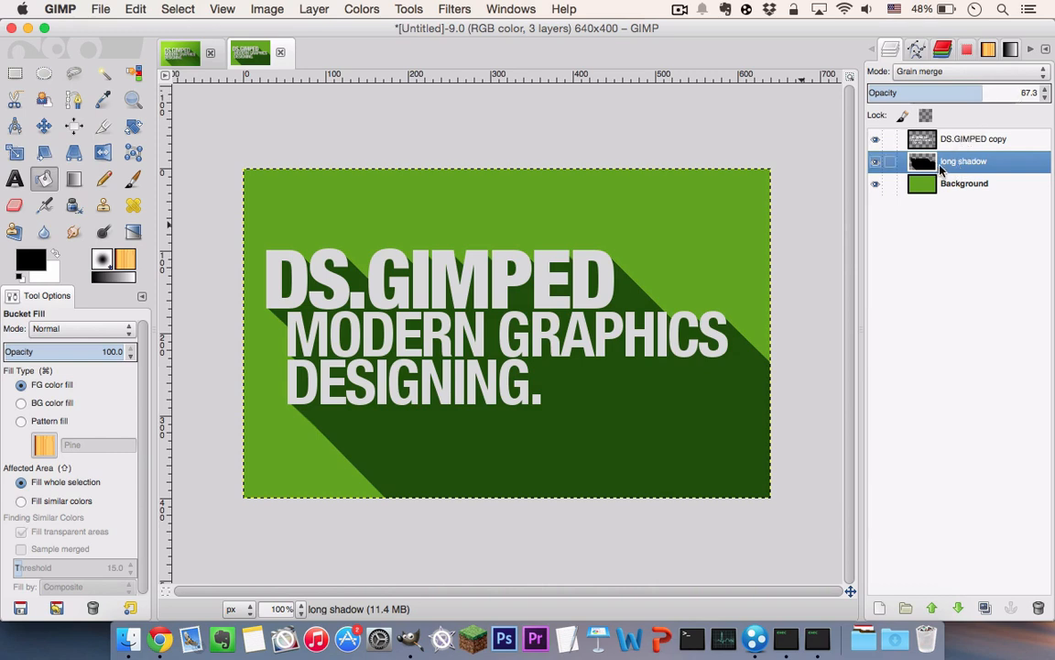
Step: Add a white layer mask to the long shadow layer and ready the Paintbrush for masking
right_click(975, 161)
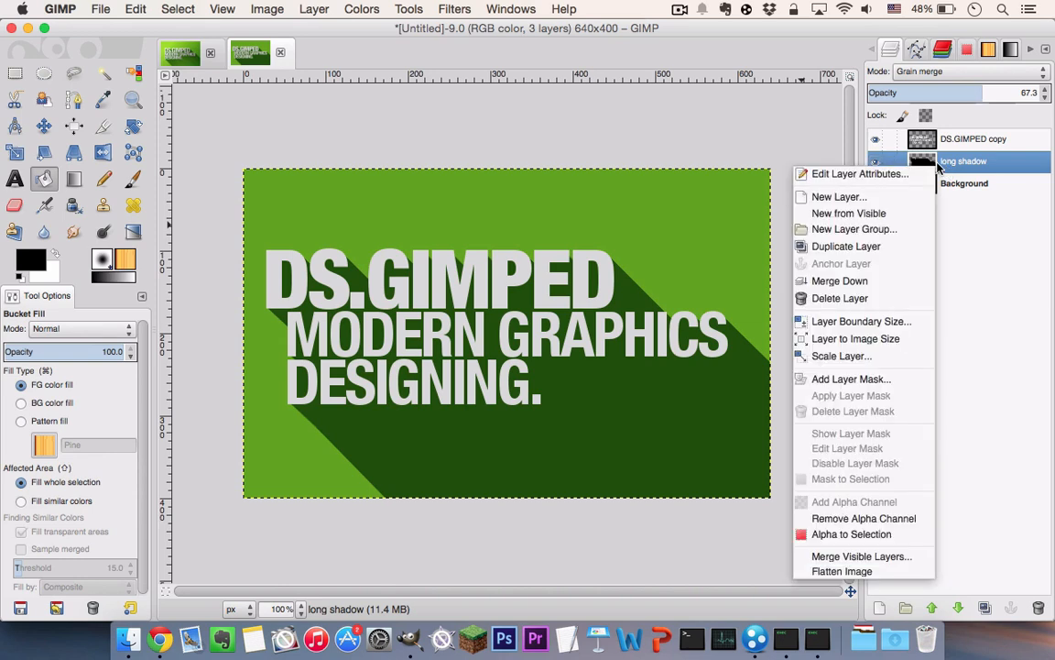
left_click(850, 377)
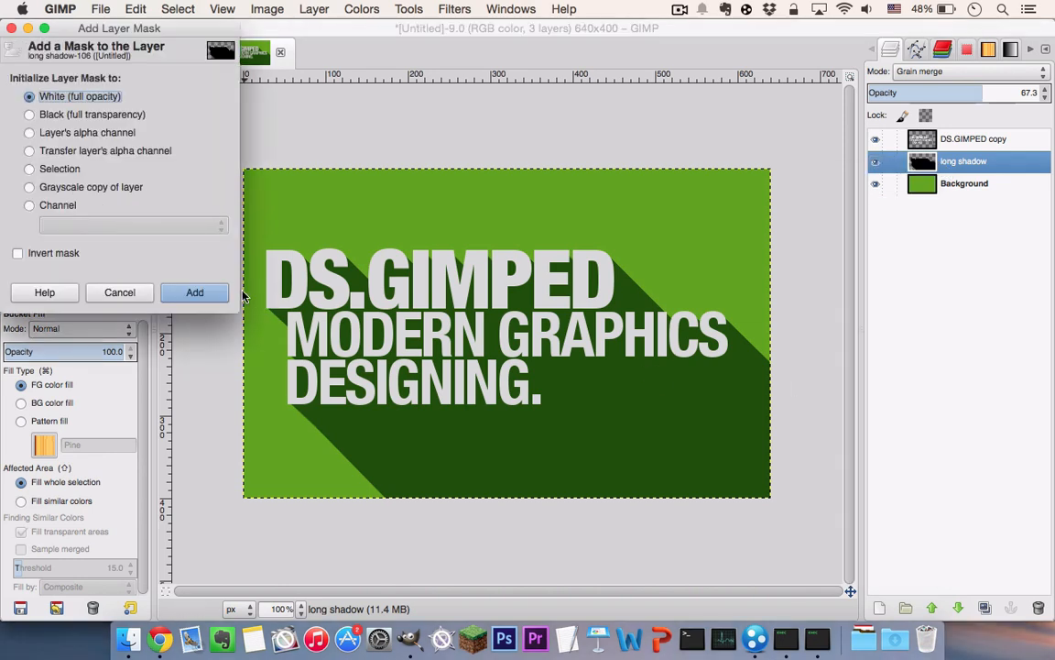
left_click(194, 293)
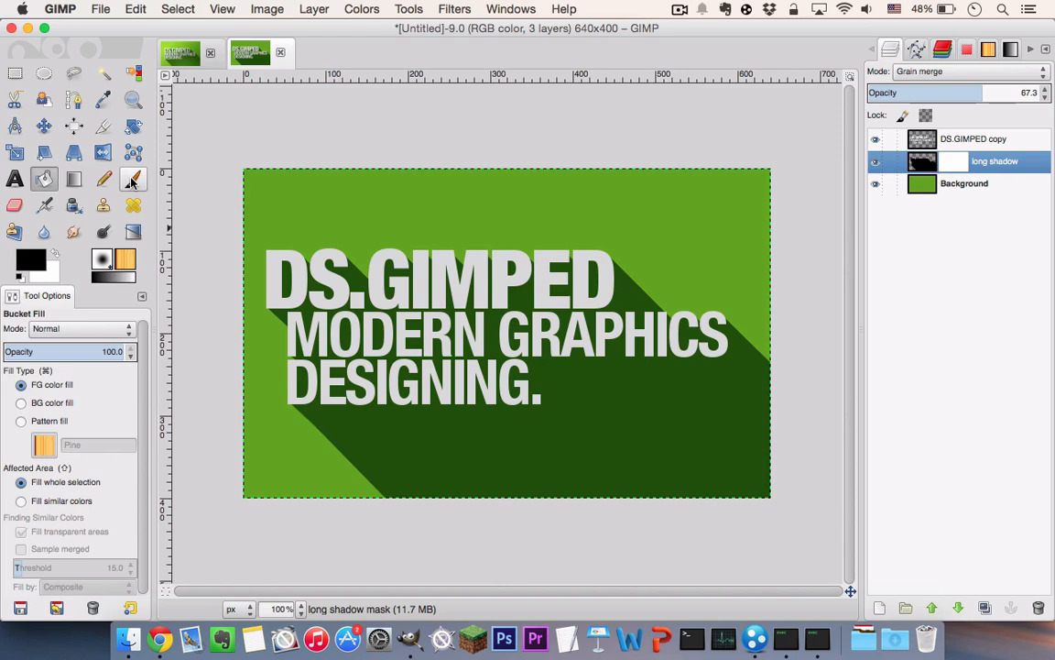
left_click(132, 179)
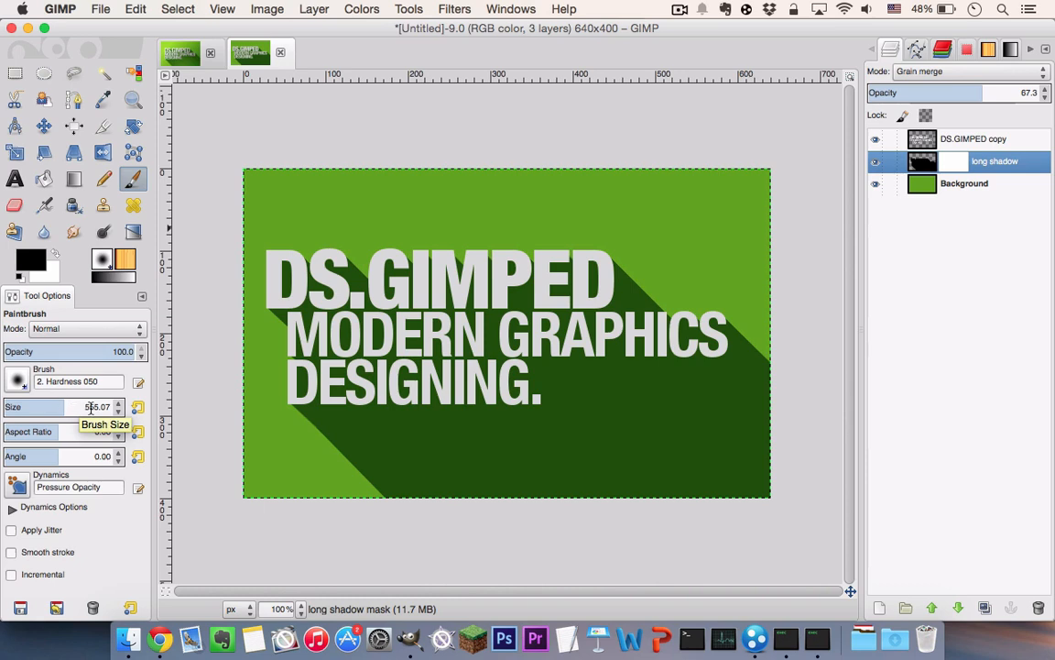
mouse_move(561, 521)
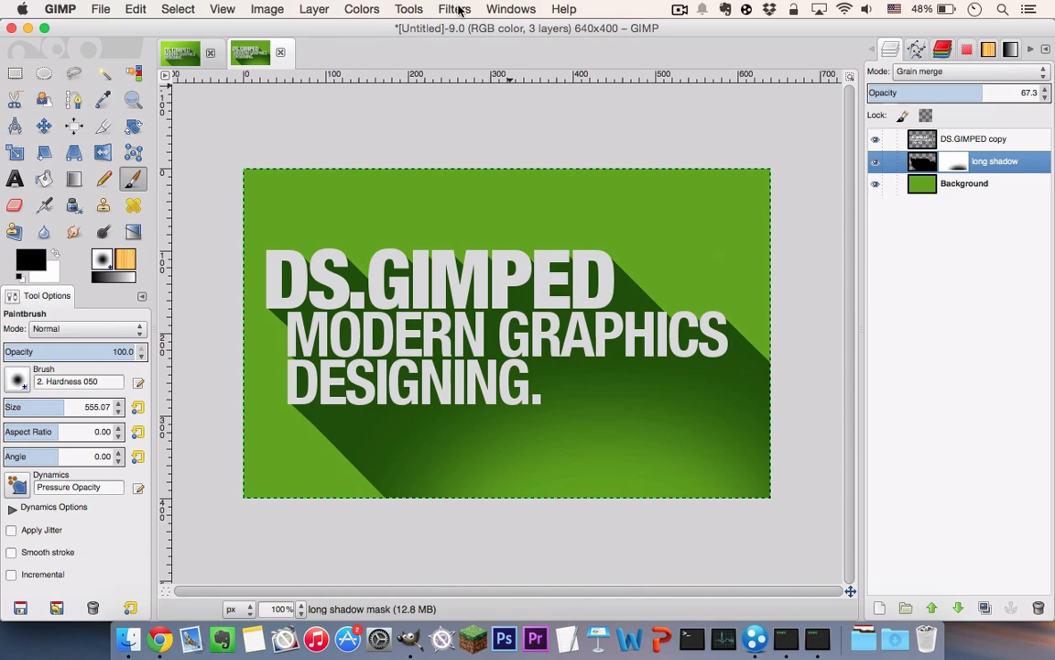
Step: Gaussian-blur the long shadow's mask with radius 300 so the shadow fades out
left_click(454, 9)
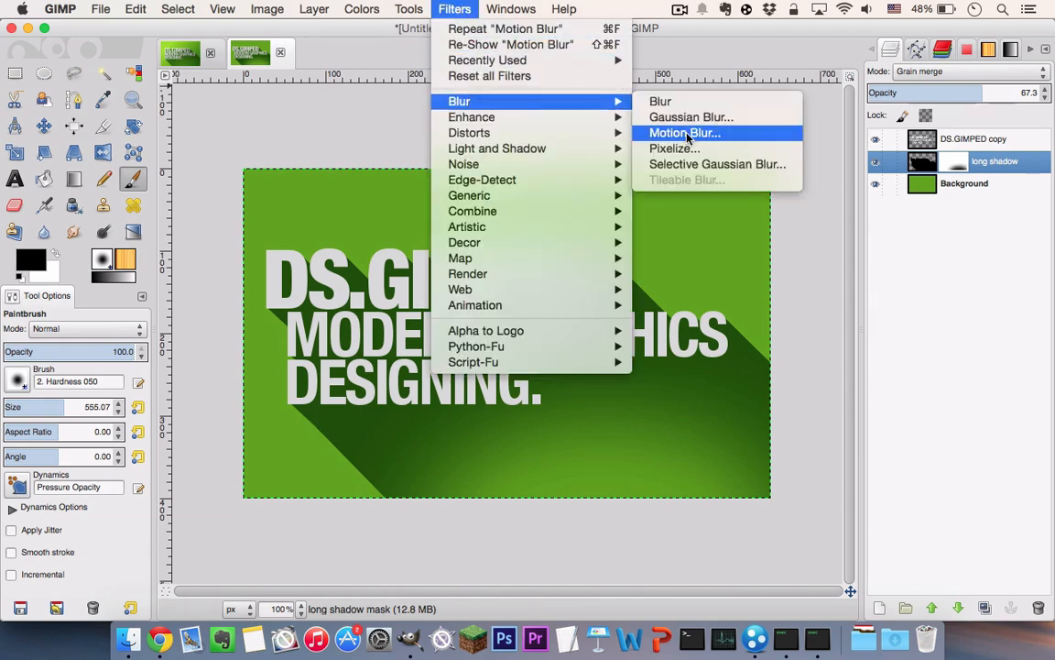
left_click(689, 117)
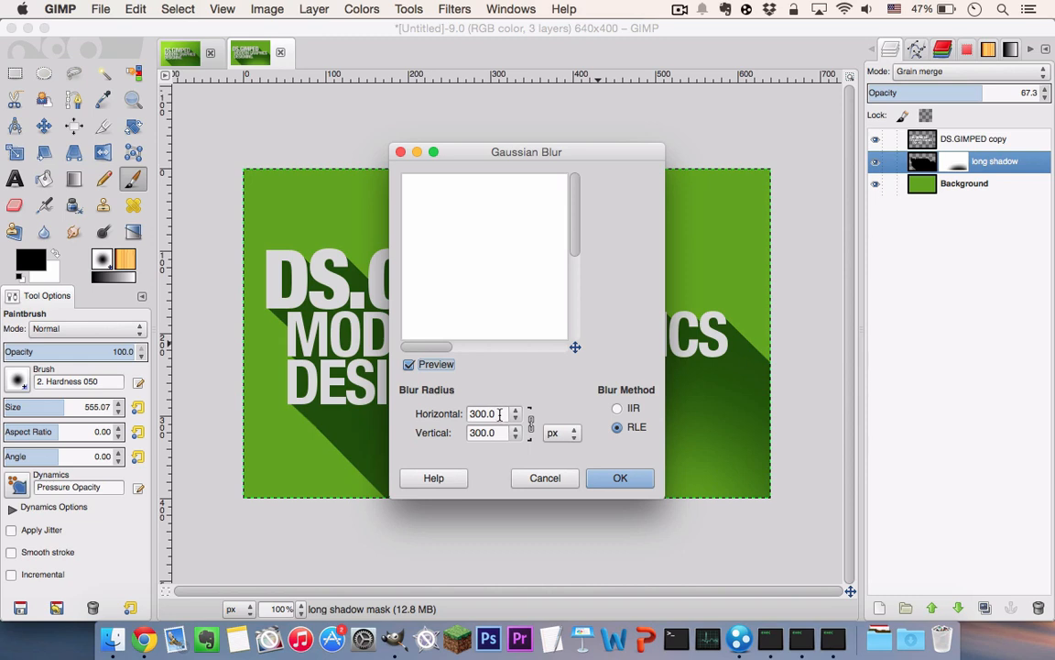
triple_click(486, 414)
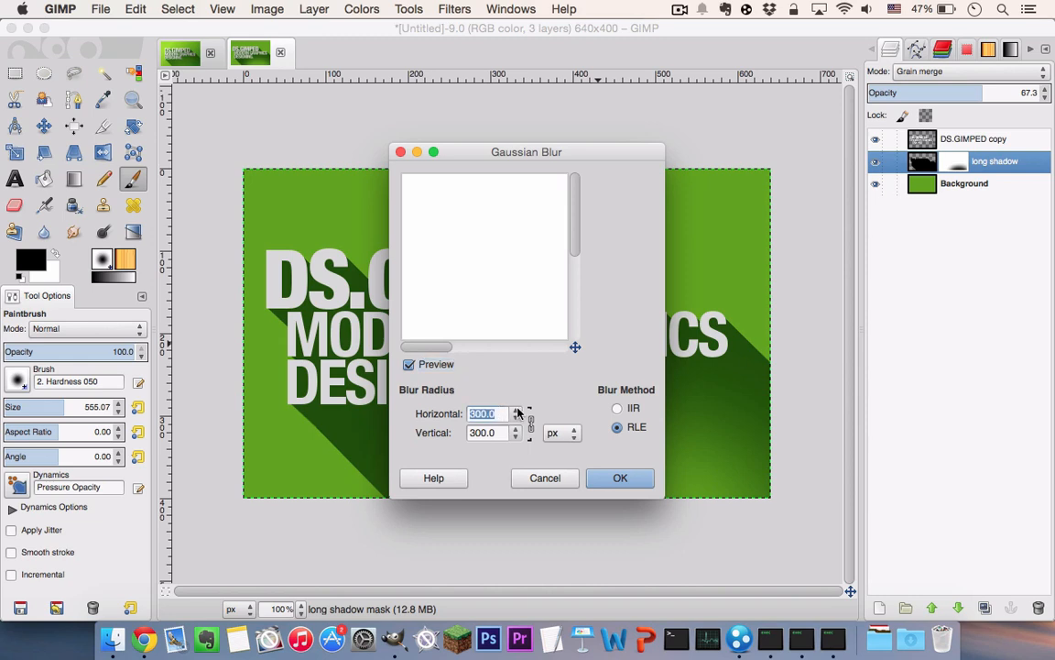
left_click(619, 478)
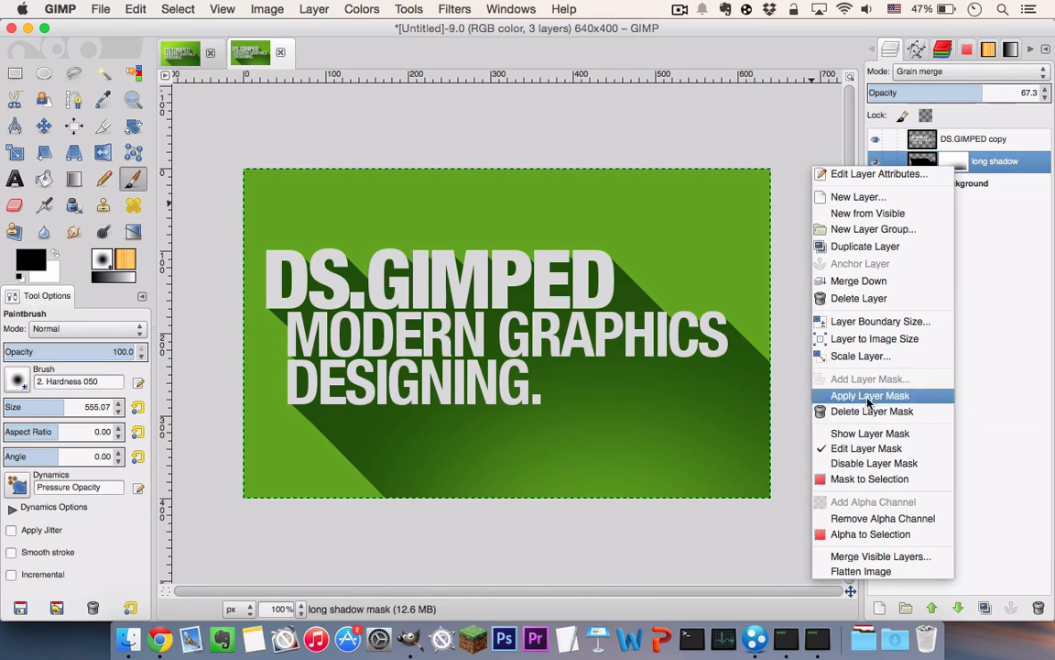
Step: Apply the mask permanently and return to the DS.GIMPED copy text layer
left_click(868, 396)
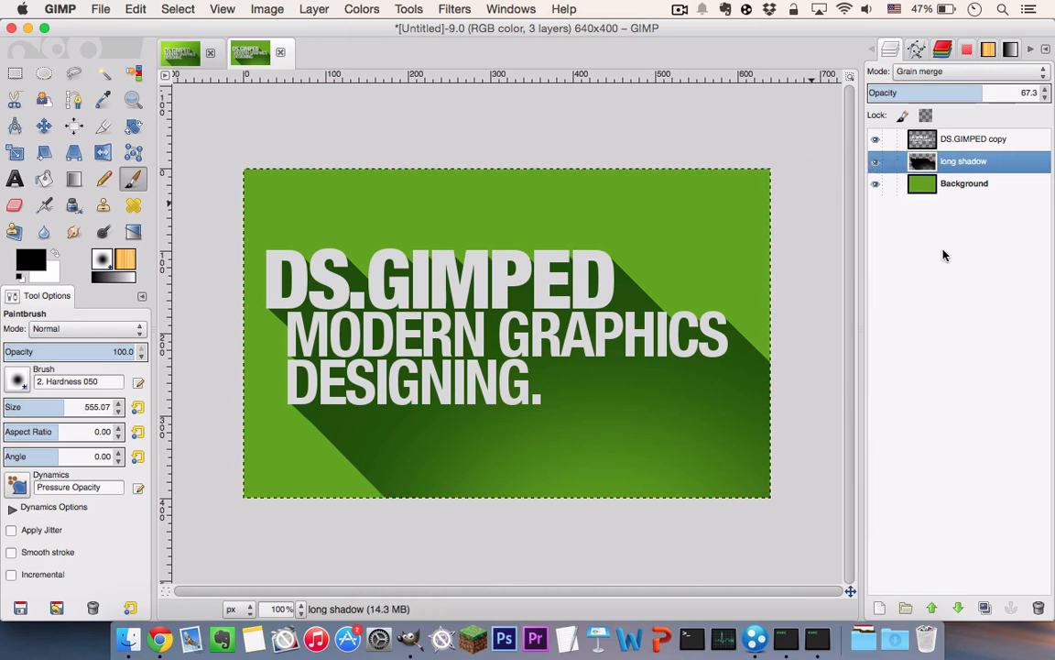
left_click(973, 137)
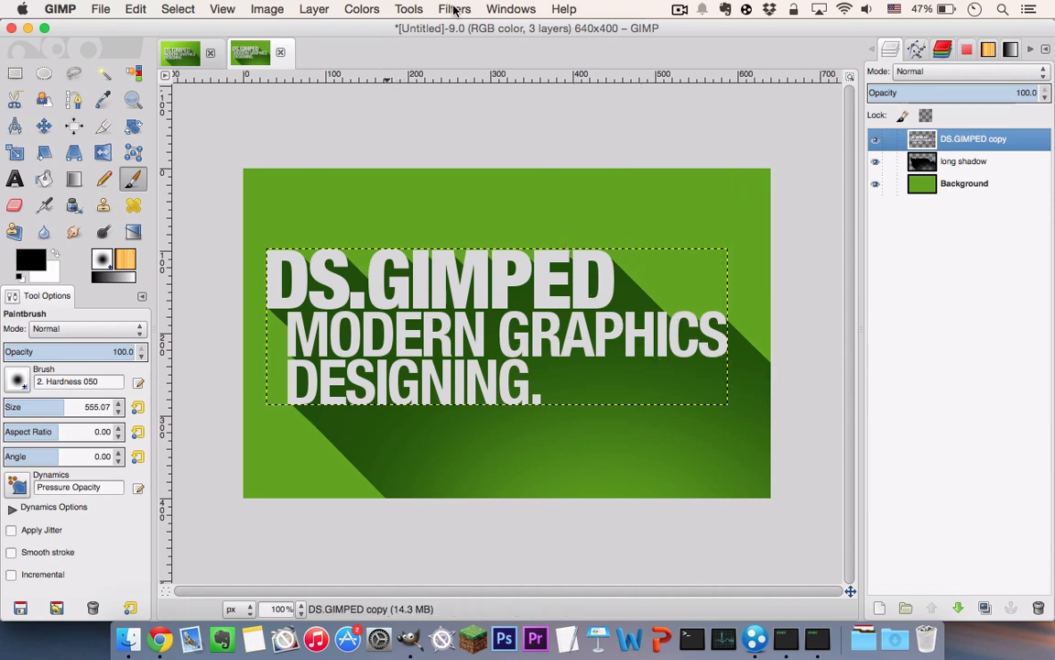
Step: Give the text a drop shadow with offsets 4/4 and blur 10
left_click(454, 9)
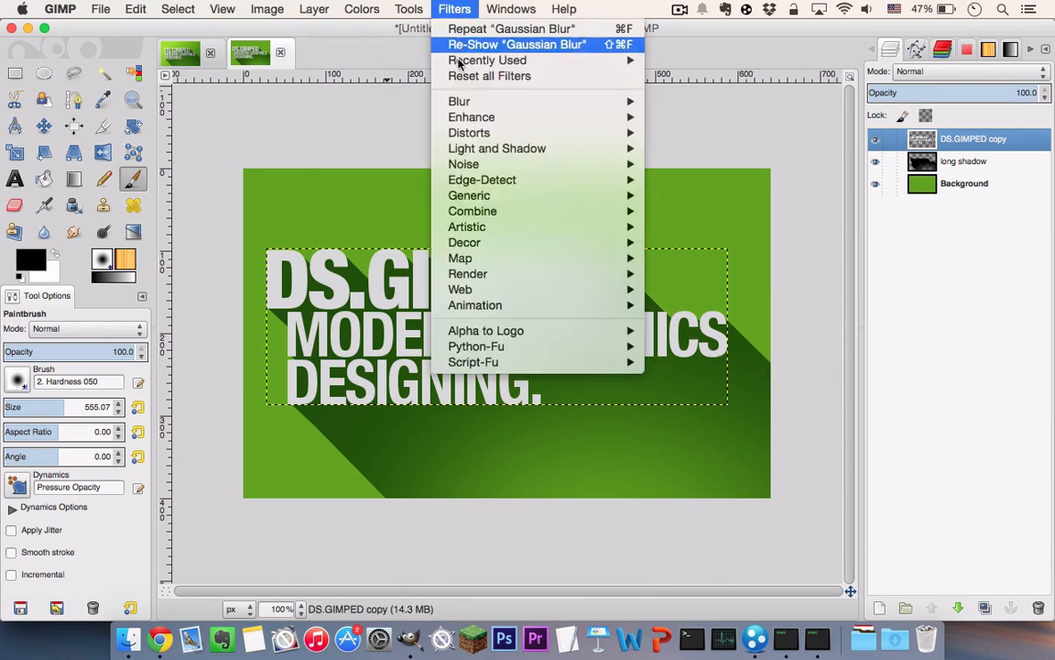
mouse_move(498, 149)
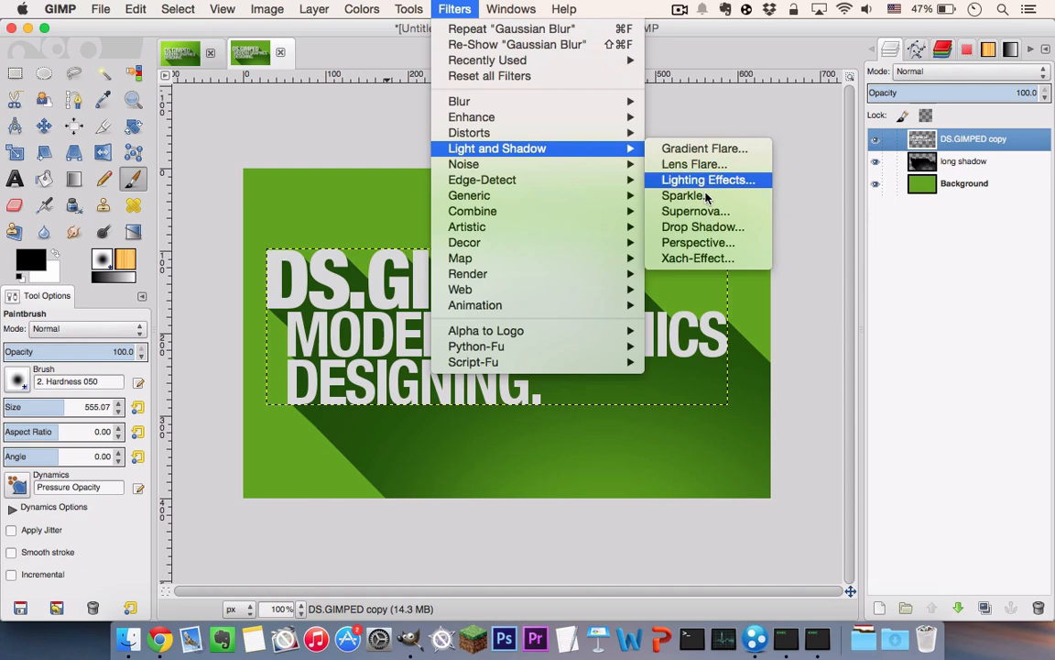
left_click(702, 227)
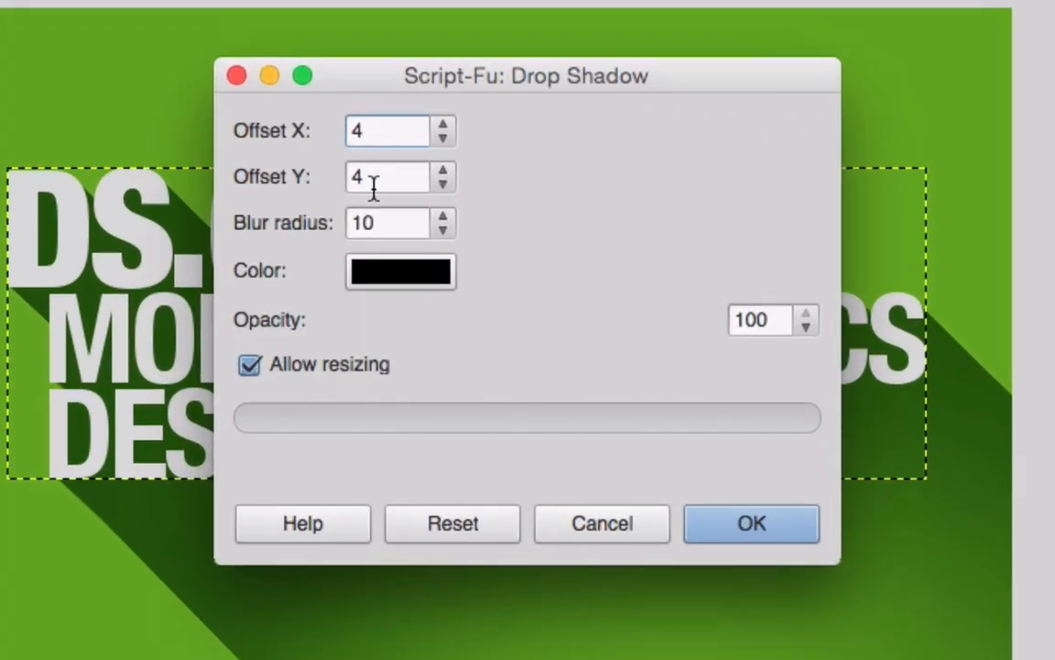
left_click(386, 222)
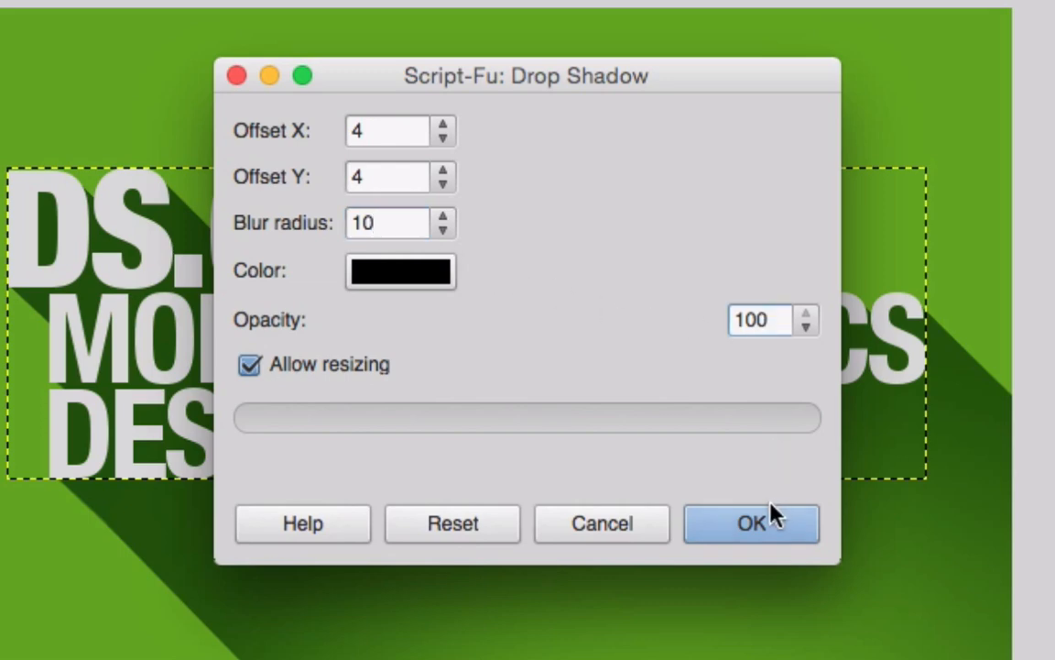
left_click(751, 524)
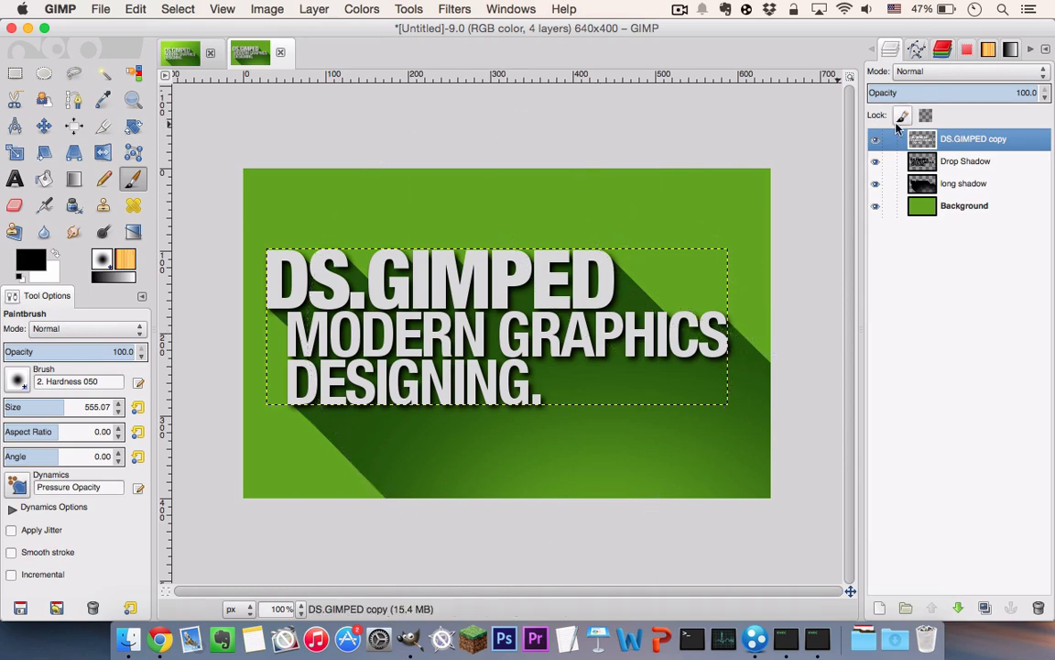
Step: Set the Drop Shadow layer's mode to Overlay, then select the Background layer
left_click(964, 161)
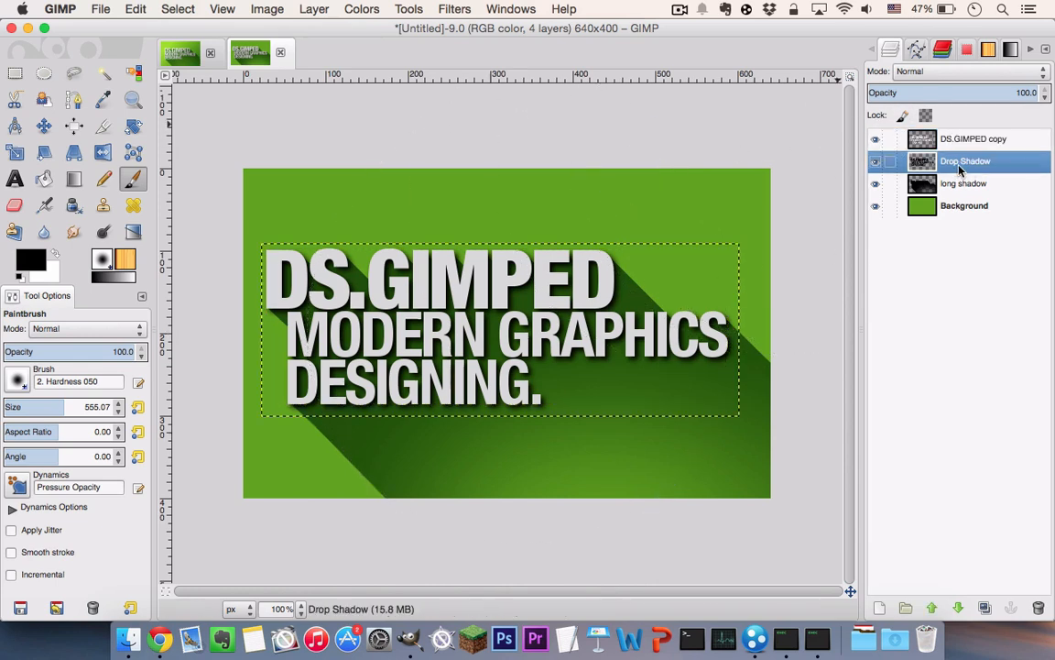
left_click(962, 71)
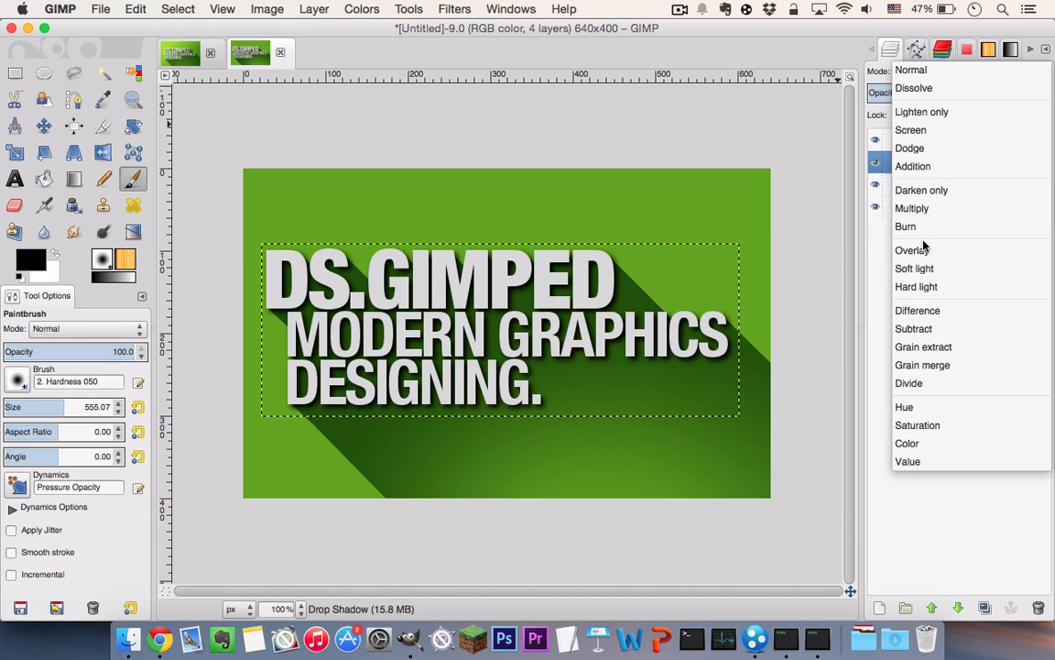
left_click(913, 250)
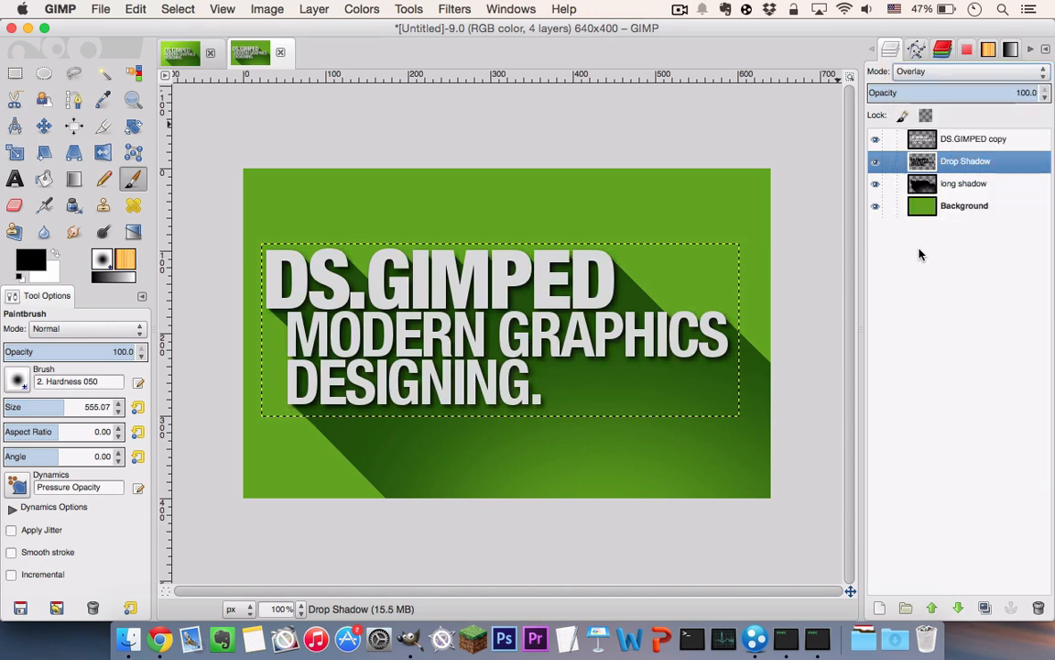
left_click(963, 205)
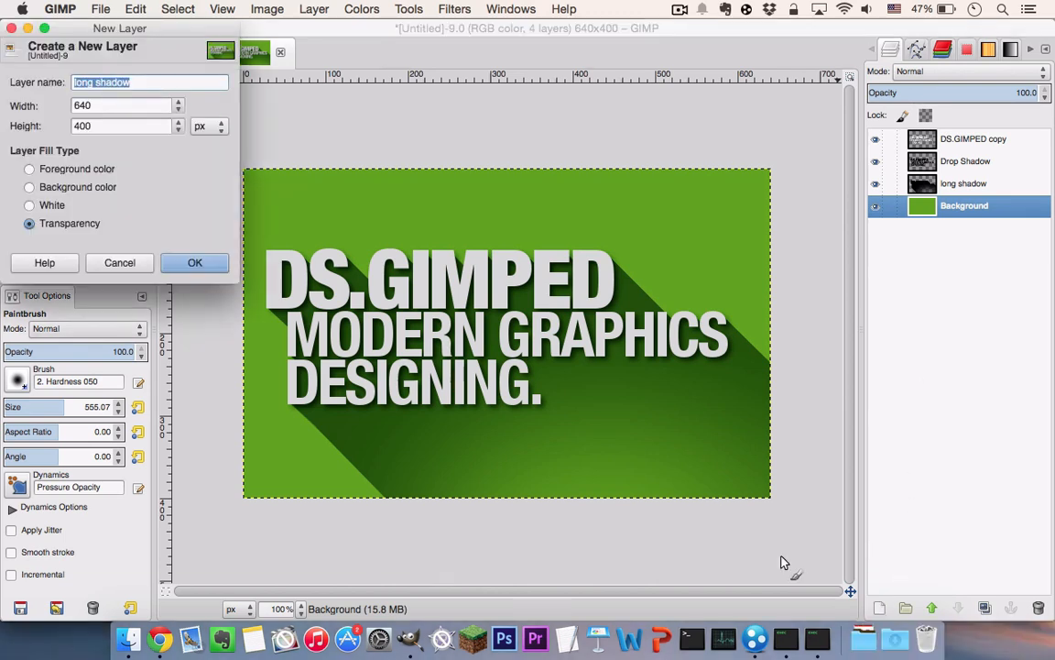
Step: Fill a new transparent layer above the background with a bottom-right to top-left diagonal gradient
left_click(194, 262)
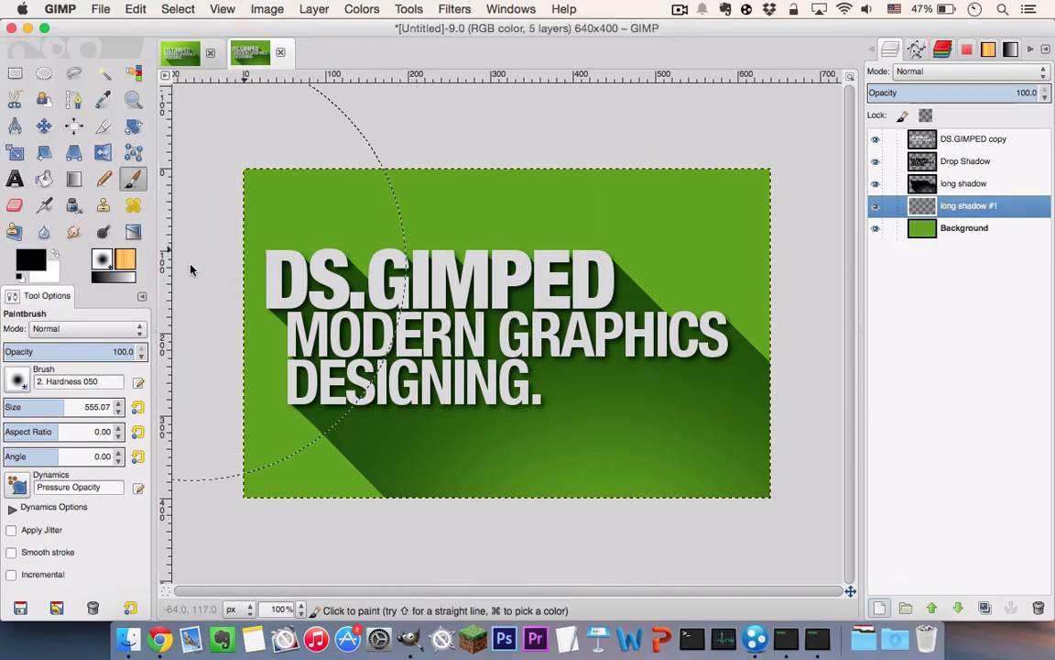
left_click(73, 178)
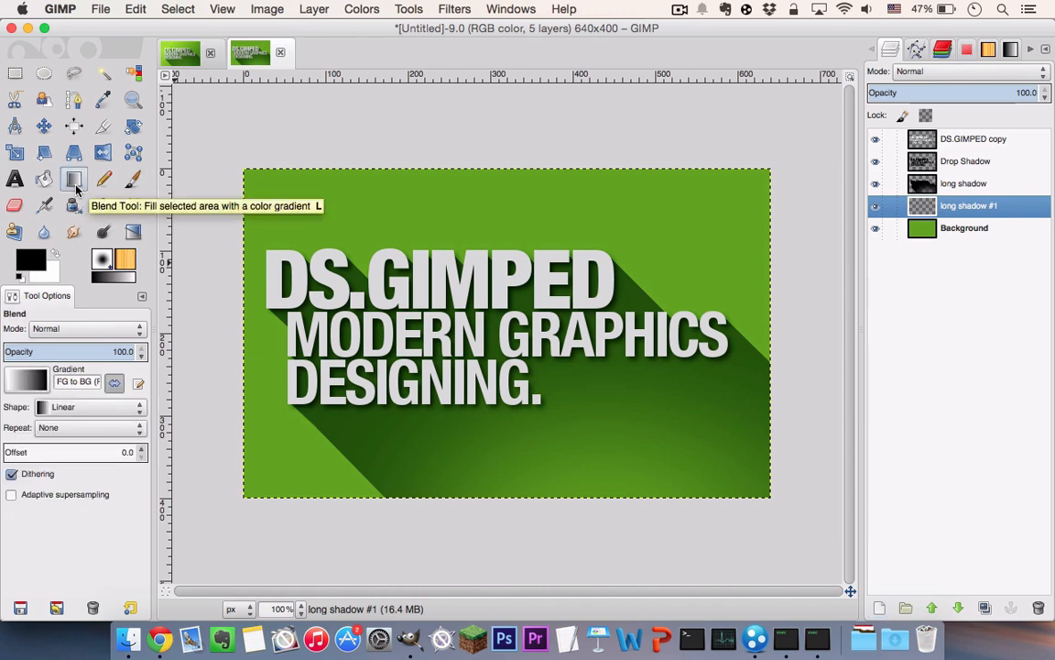
mouse_move(113, 383)
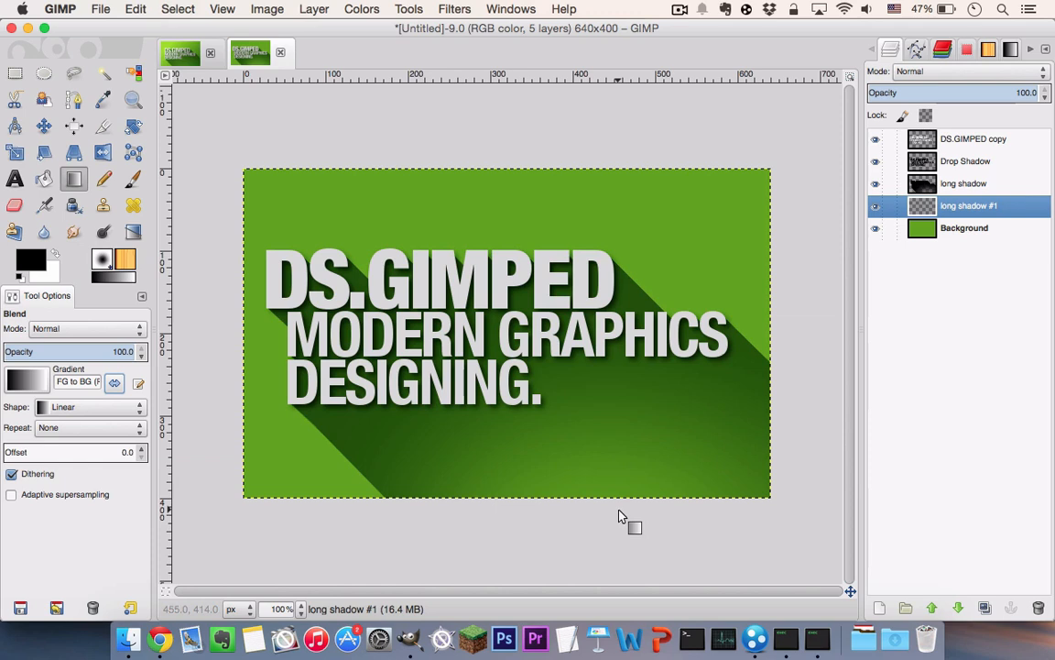
mouse_move(649, 503)
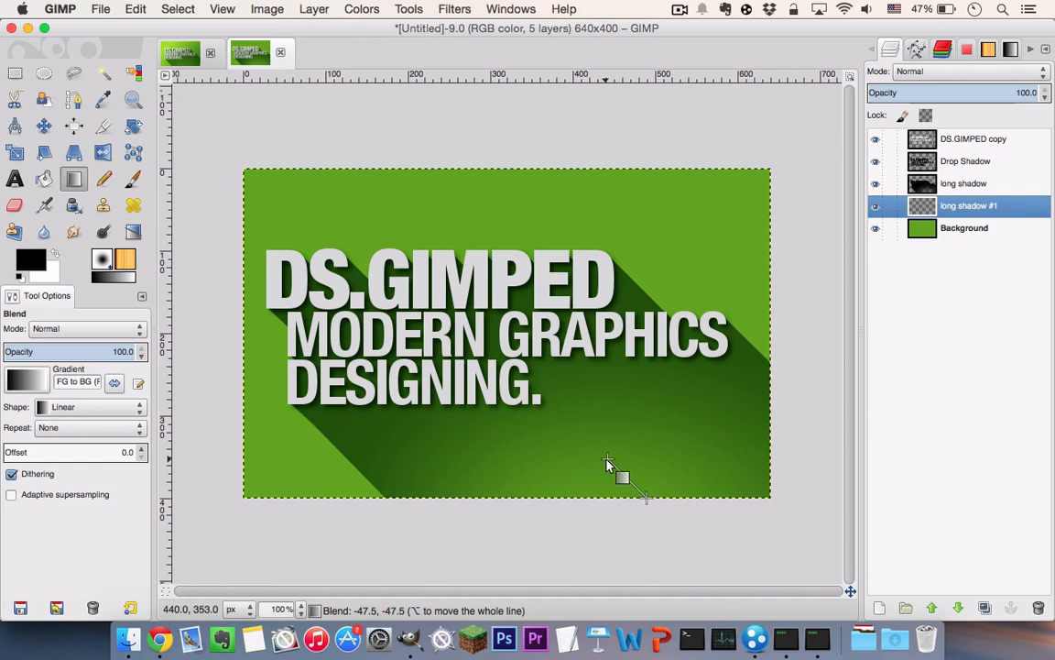
left_click_drag(645, 499, 448, 312)
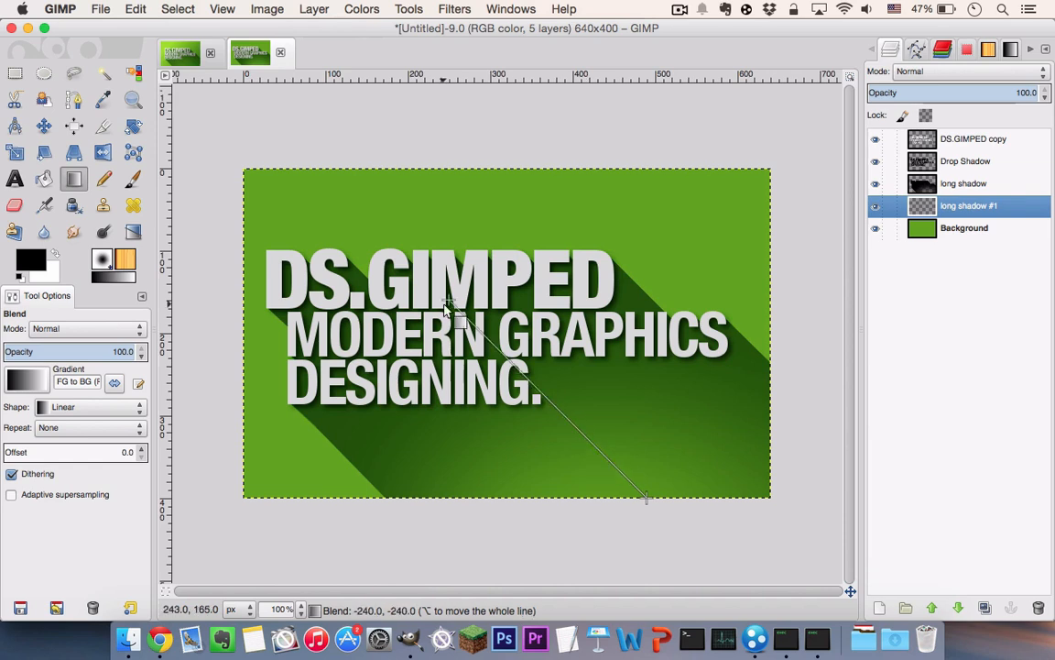
left_click_drag(454, 312, 326, 179)
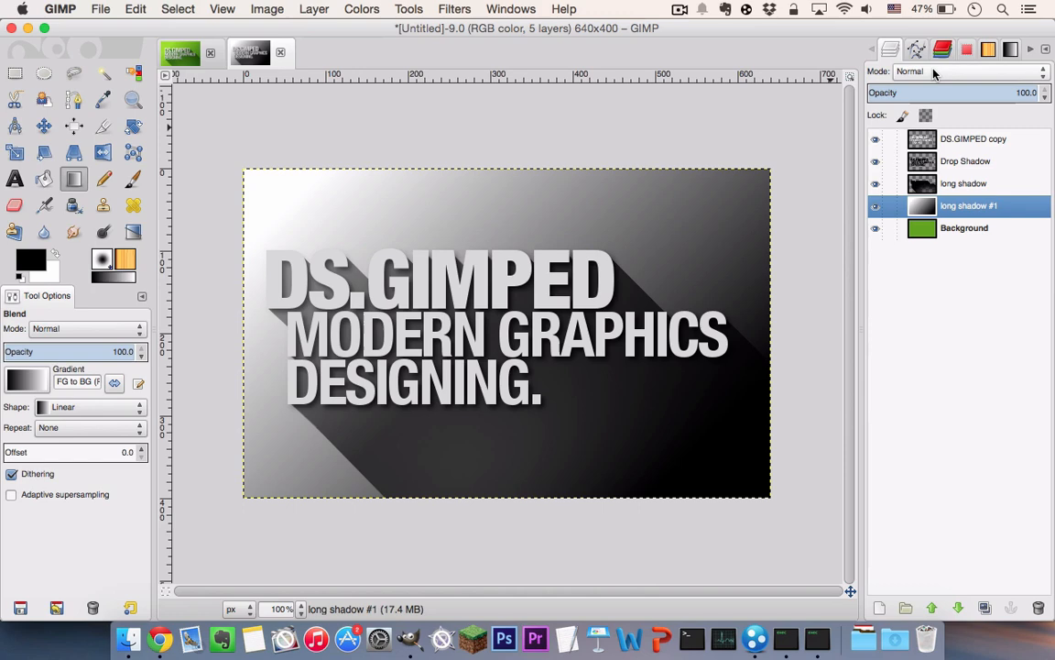
Step: Set the gradient layer's mode to Overlay for a light-to-dark diagonal sheen
left_click(952, 69)
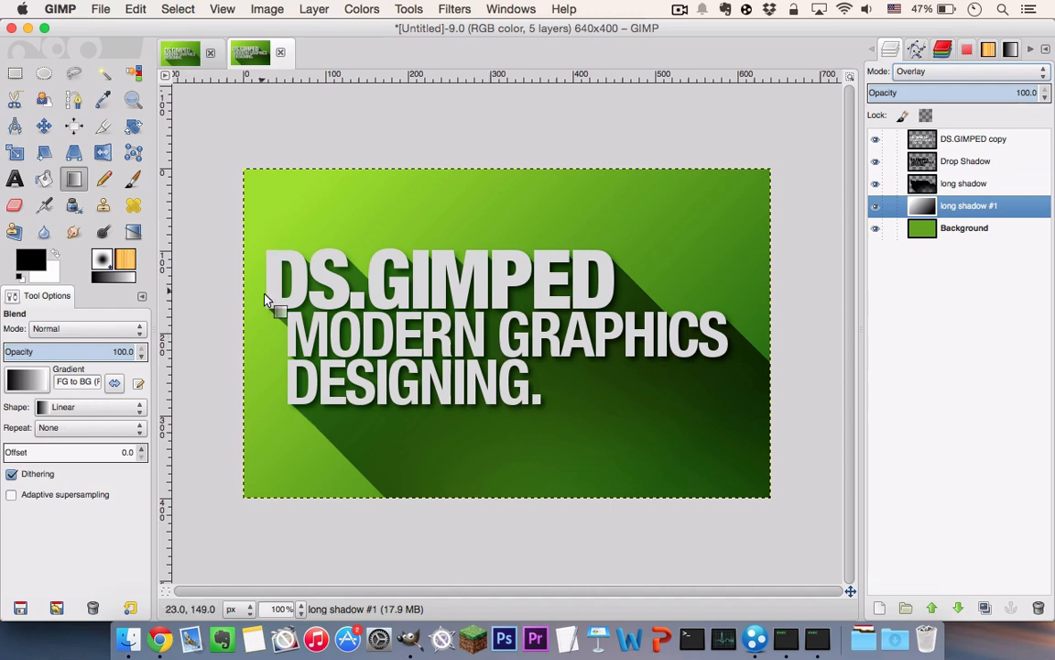
mouse_move(714, 385)
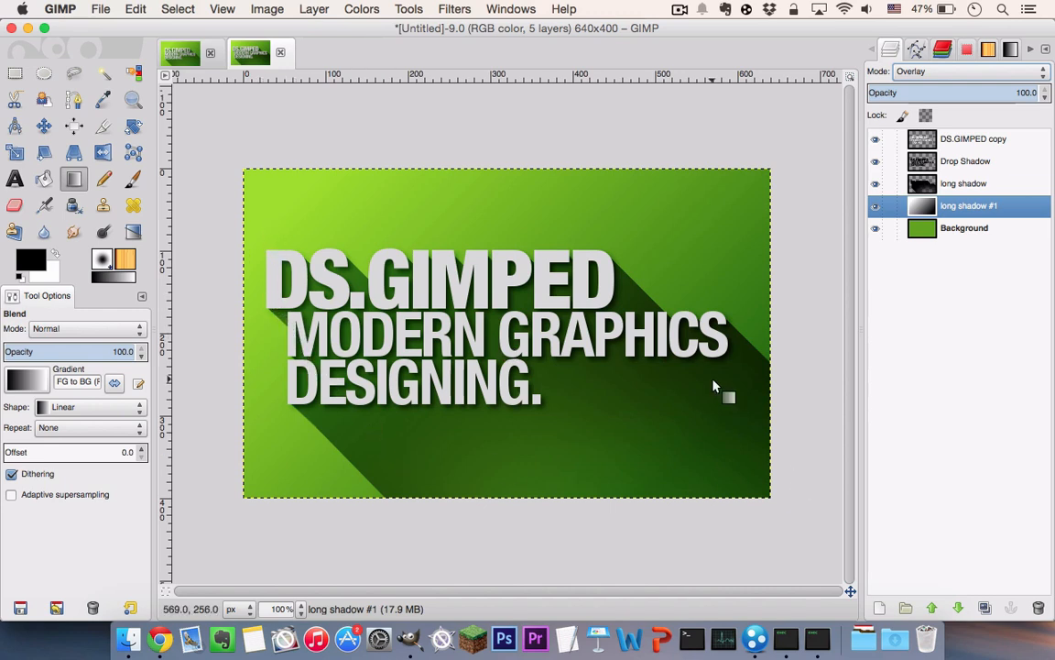